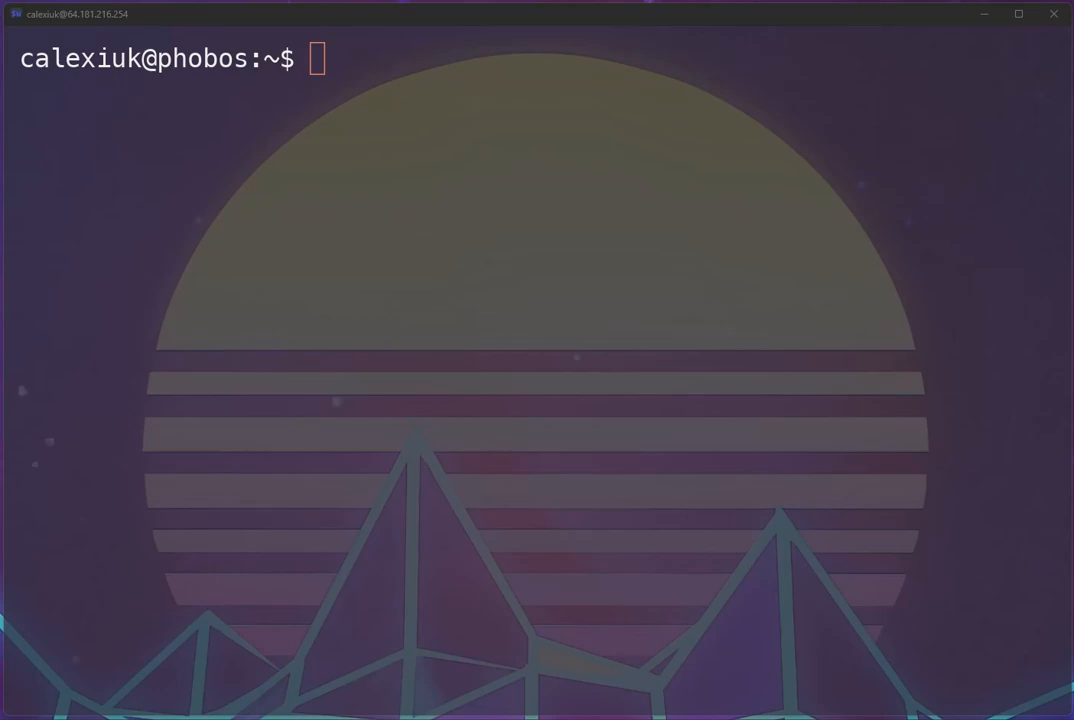
- Start an export NIM_IMAGE=llm-n... command, then abandon it with Ctrl+C
text(e)
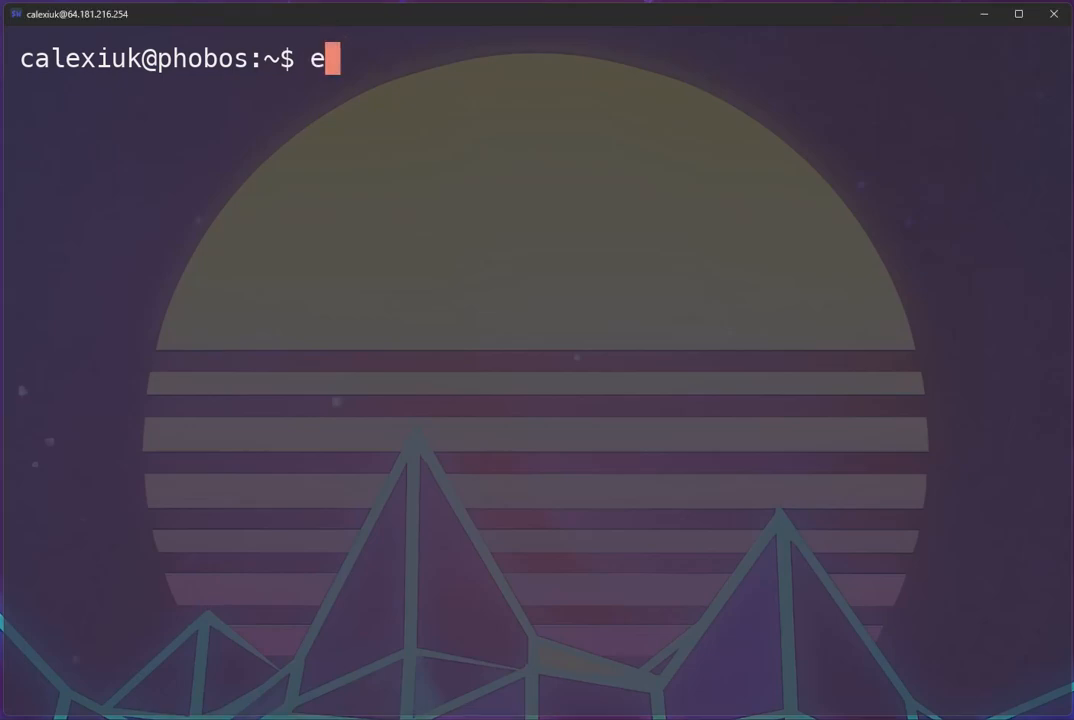
text(xport NIM_IM)
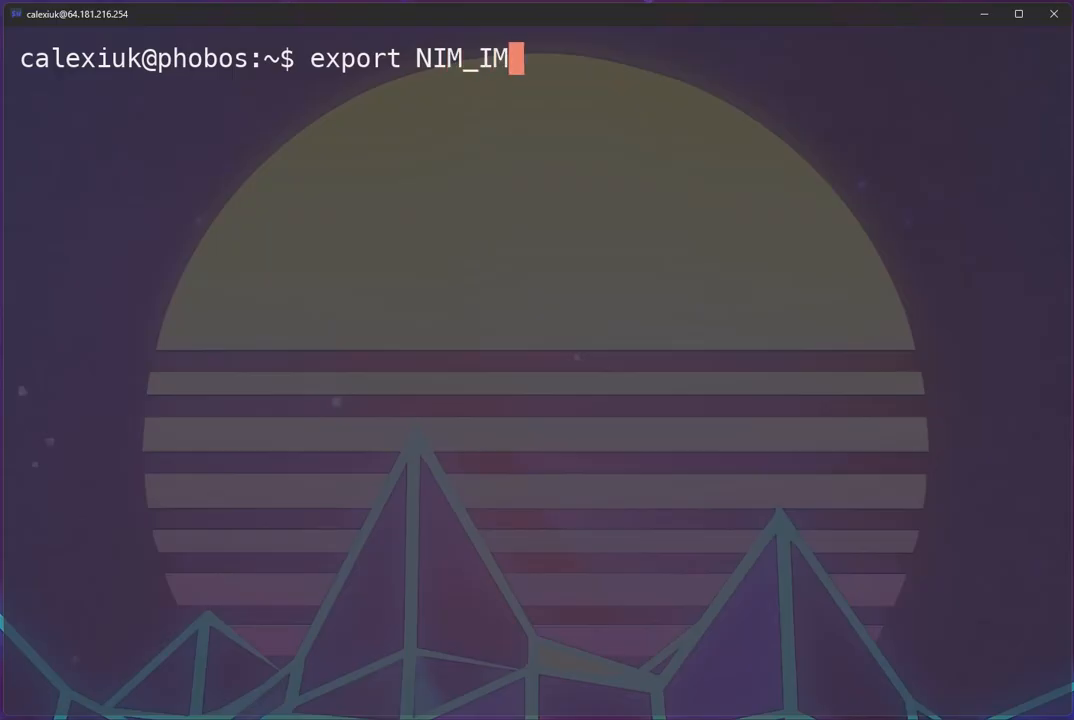
text(AGE)
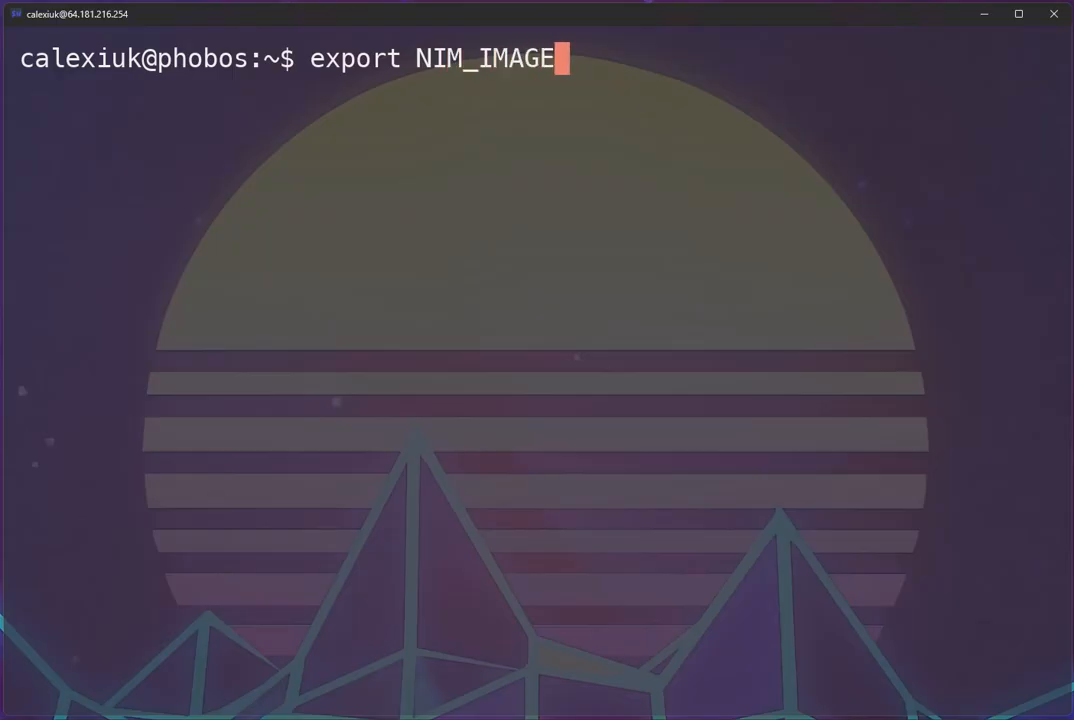
text(=llm-n)
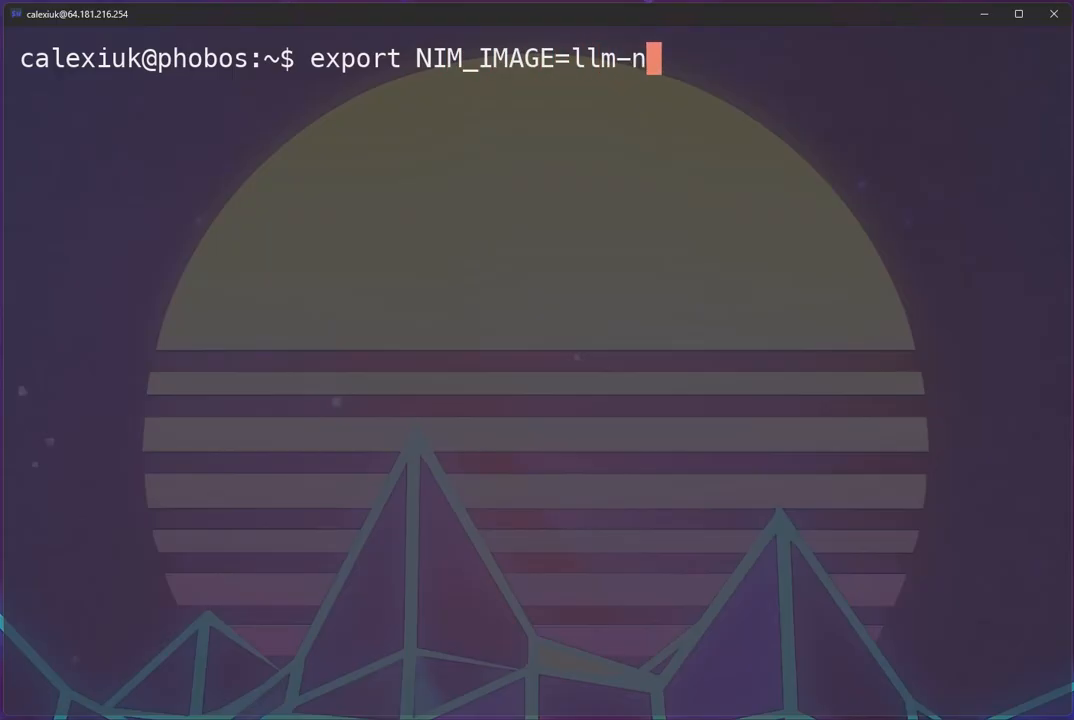
key(ctrl+c)
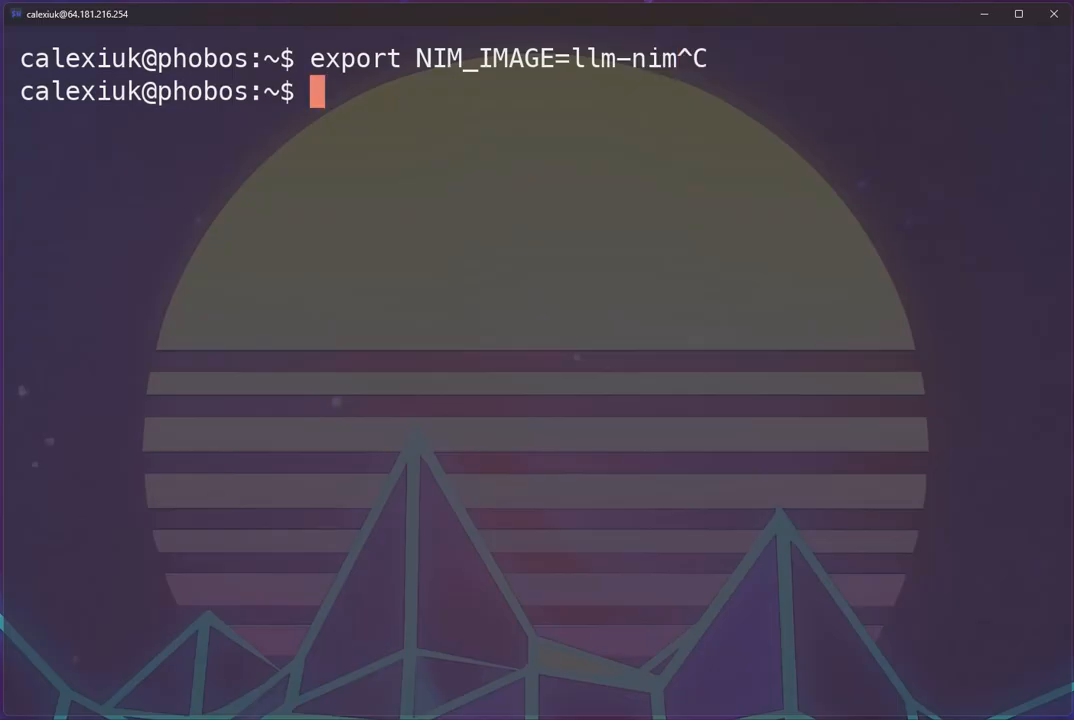
- Begin the export HF_TOKEN= command to set the Hugging Face token
text(export HF_T)
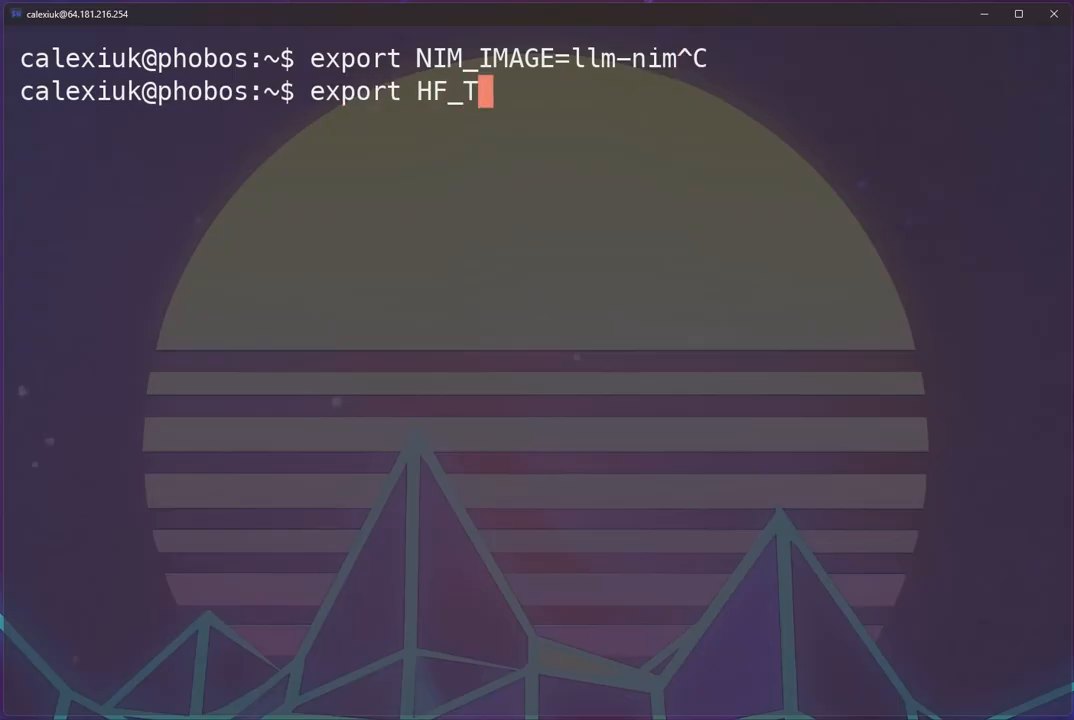
text(OKEN=)
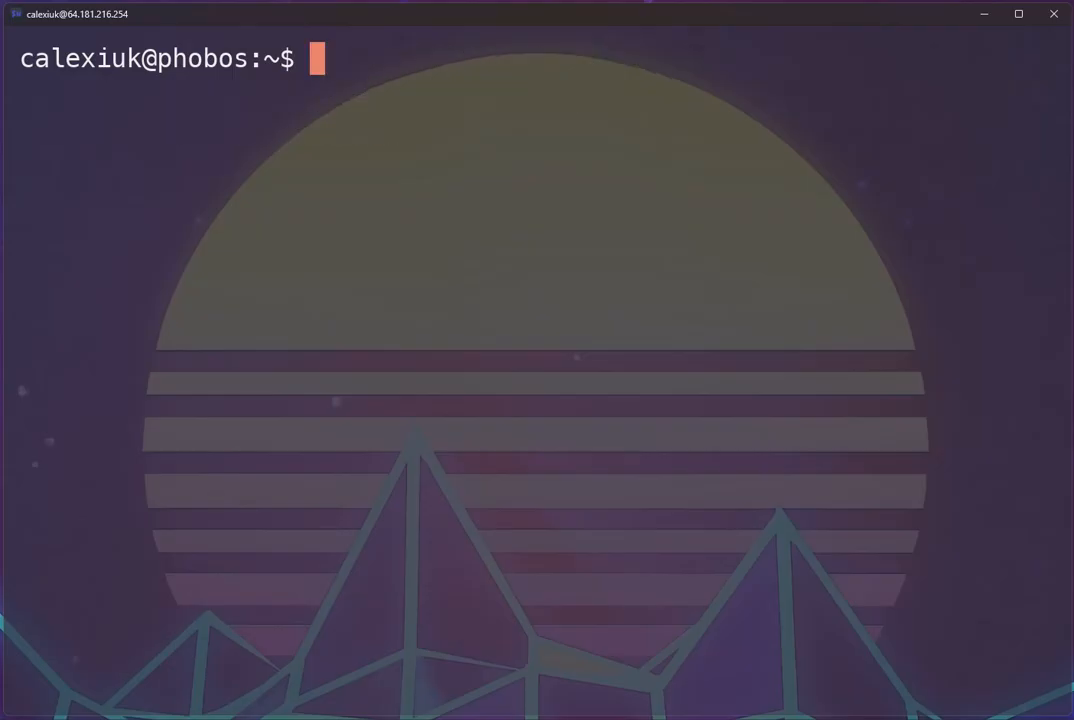
mouse_move(242, 164)
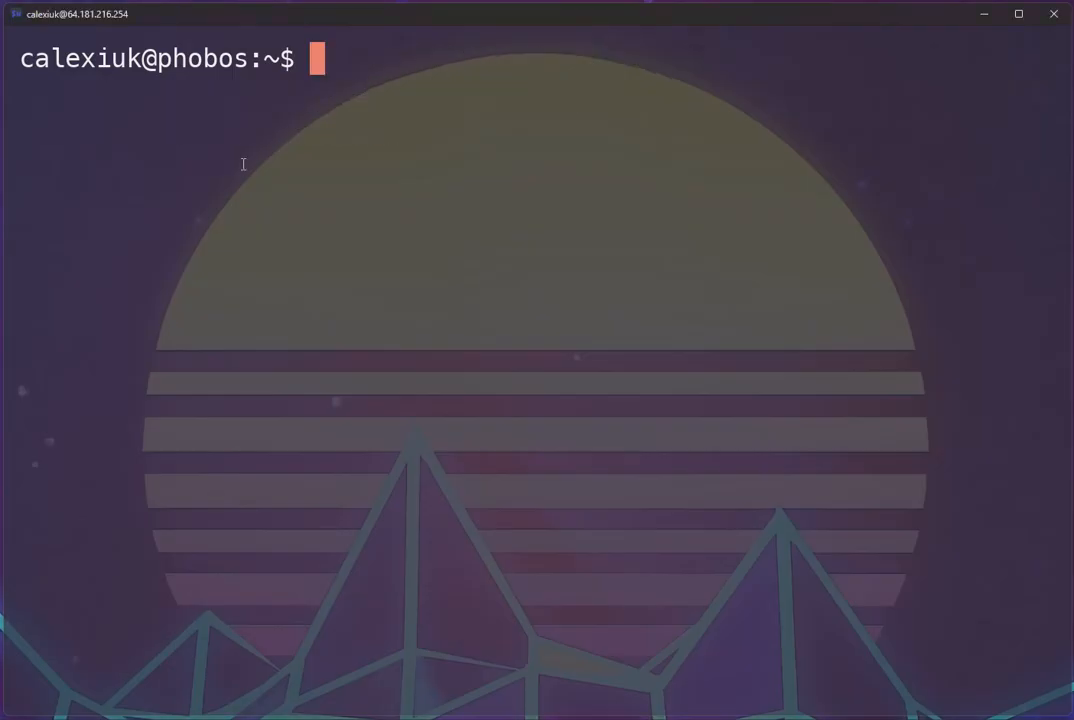
text(mkdir $(pwd)/nim_cache)
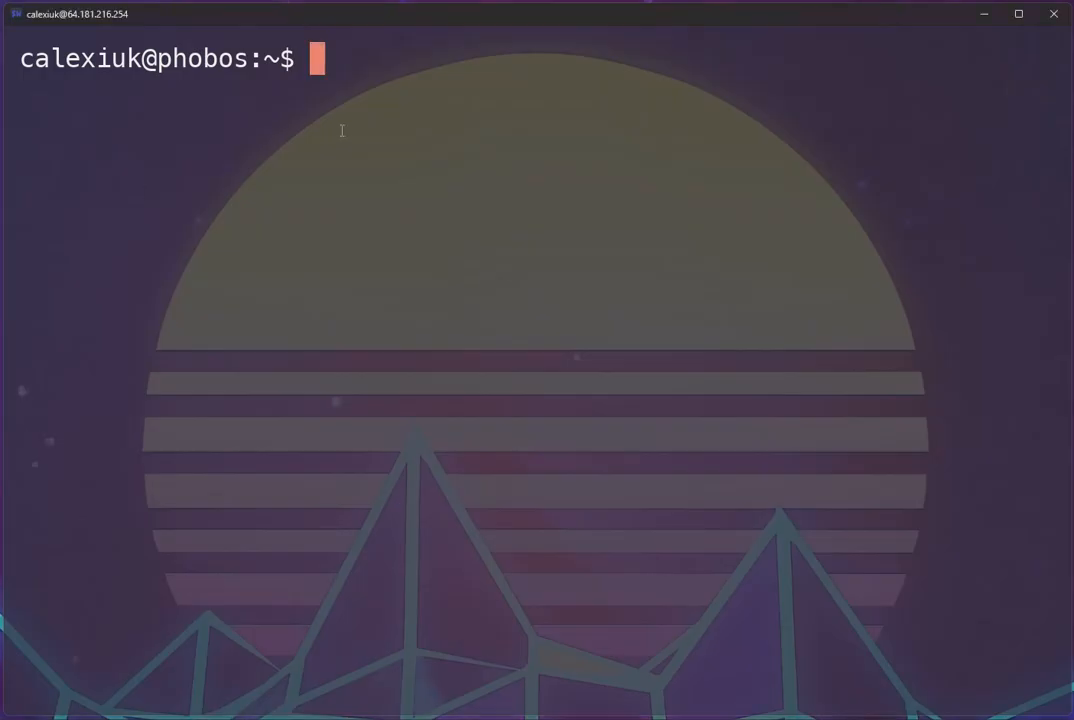
- Enter docker run --rm --gpus device=3 serving Codestral-22B-v0.1 on port 8002
text(docker run --rm --gpus '"device=3"' \)
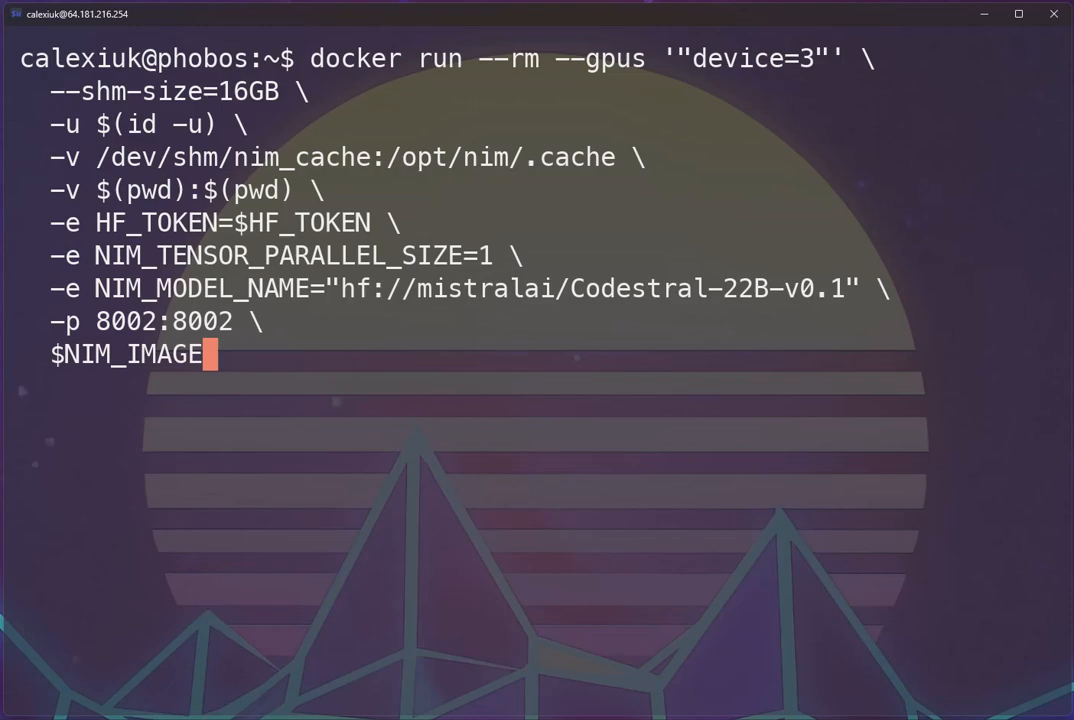
double_click(760, 60)
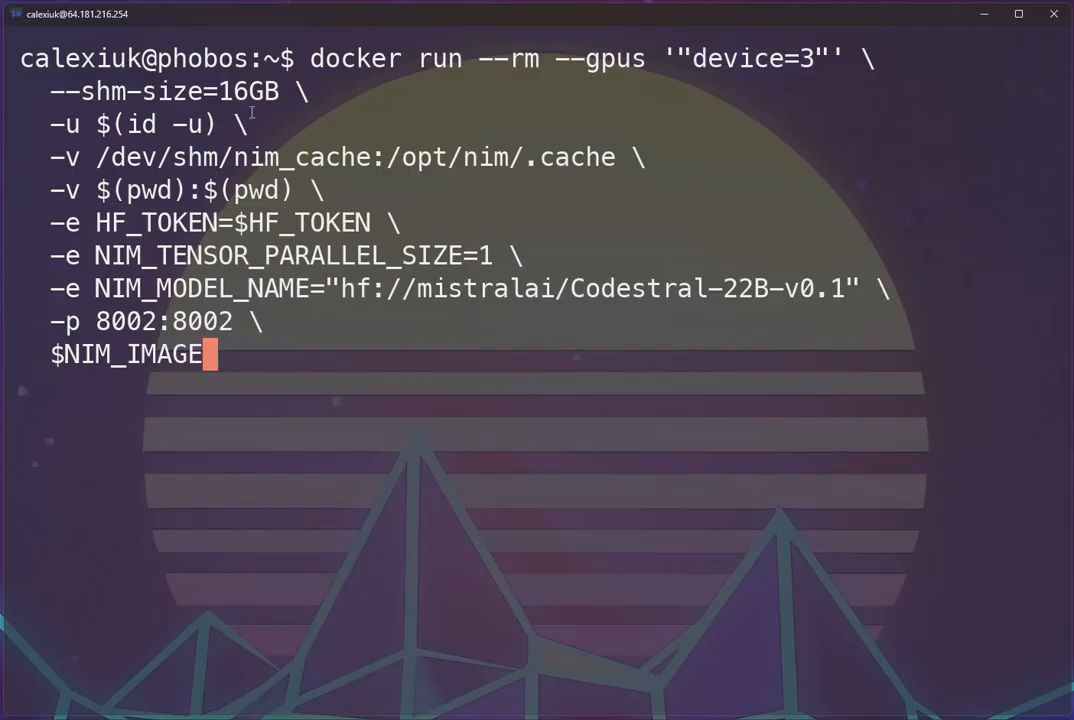
double_click(178, 92)
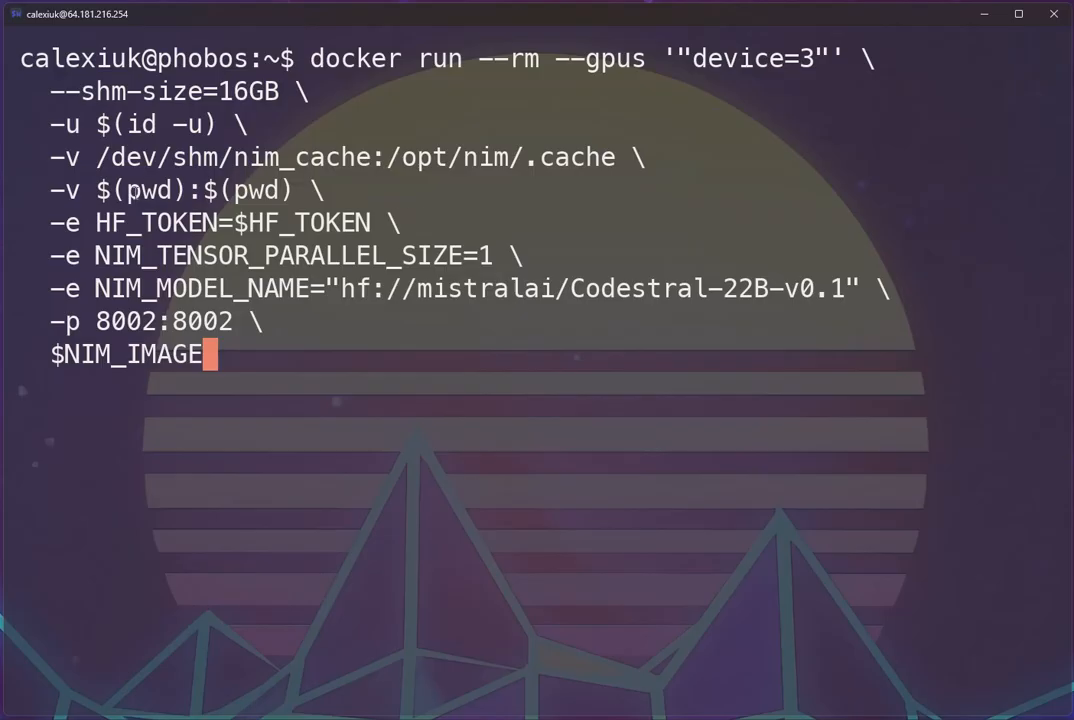
mouse_move(436, 192)
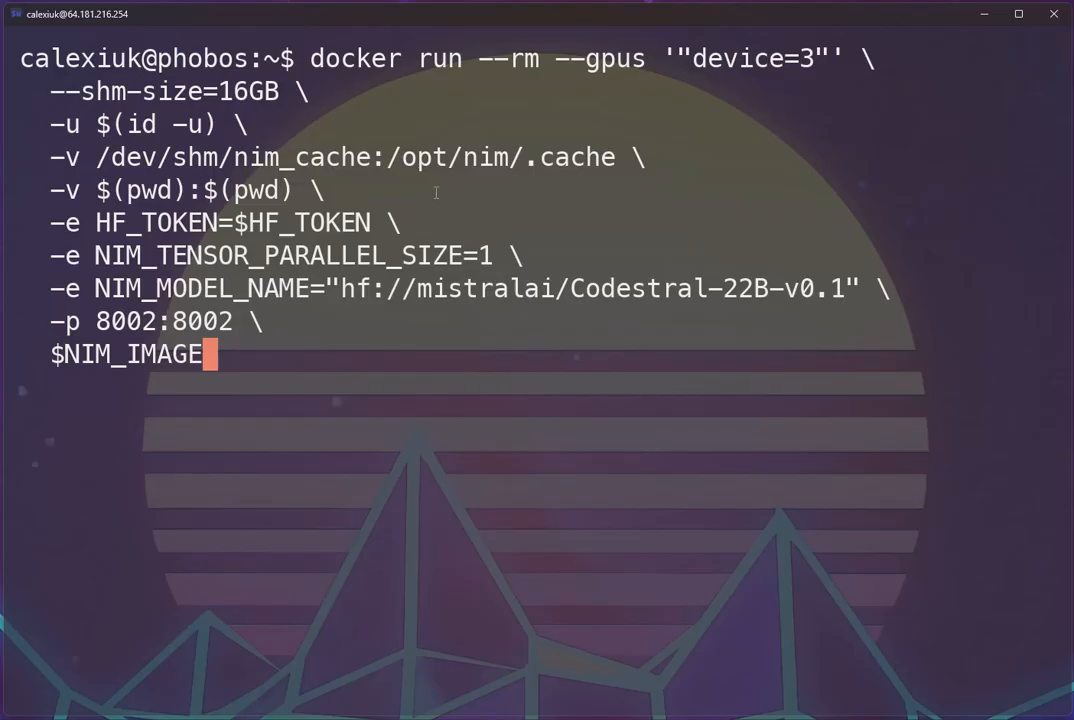
mouse_move(412, 192)
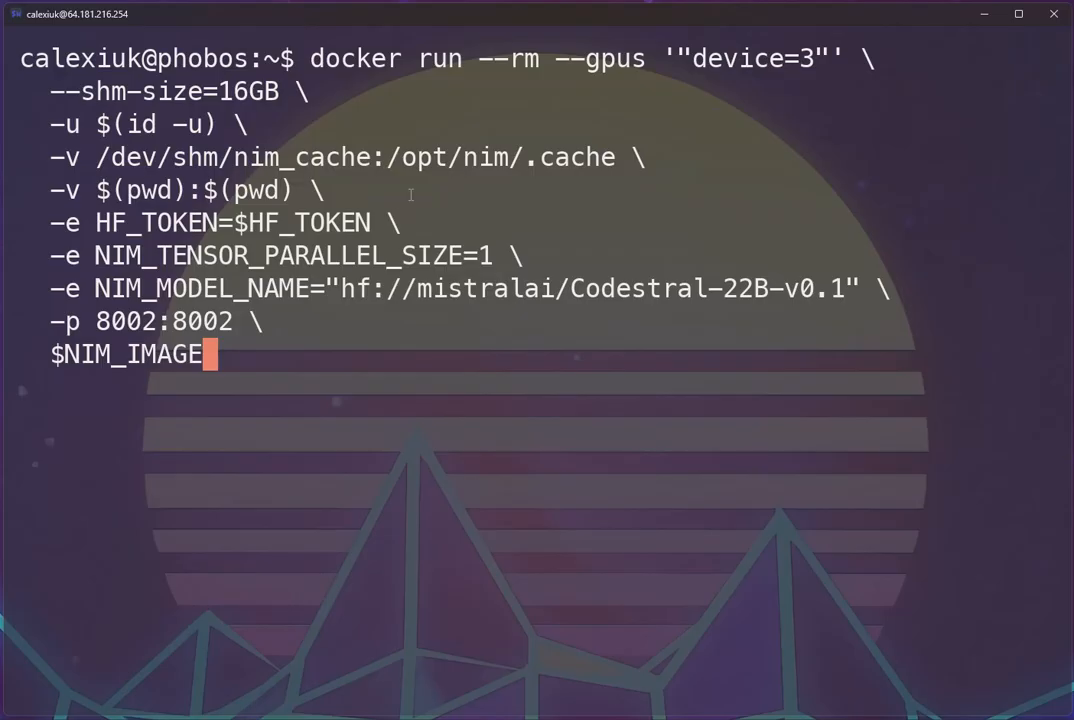
double_click(230, 222)
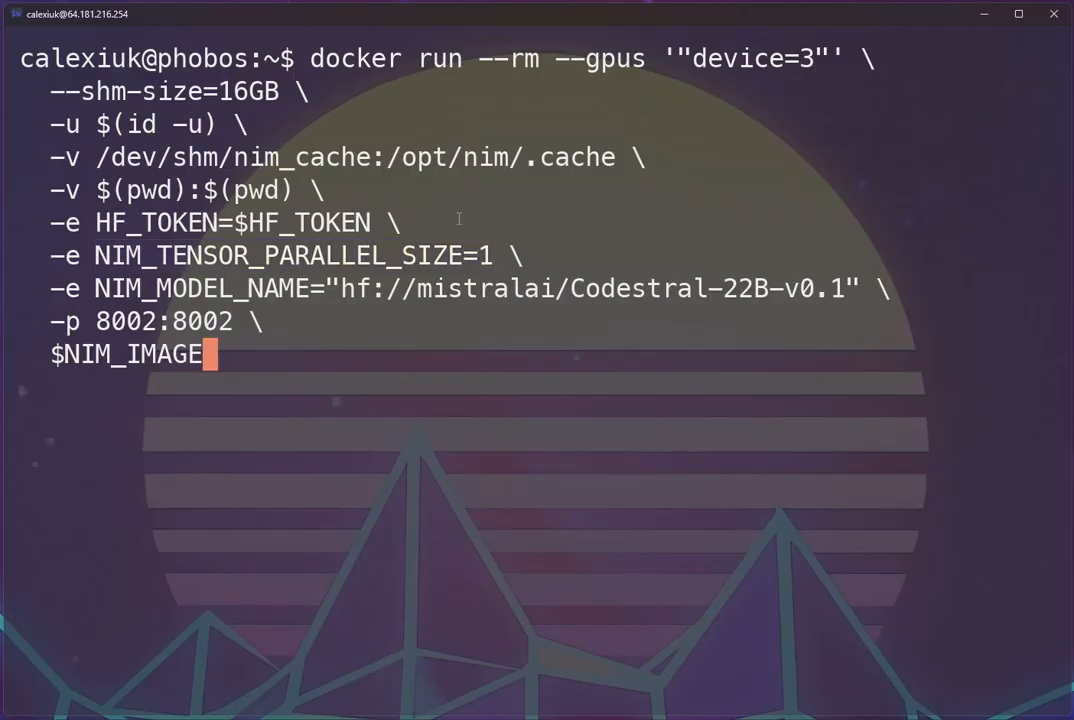
mouse_move(282, 282)
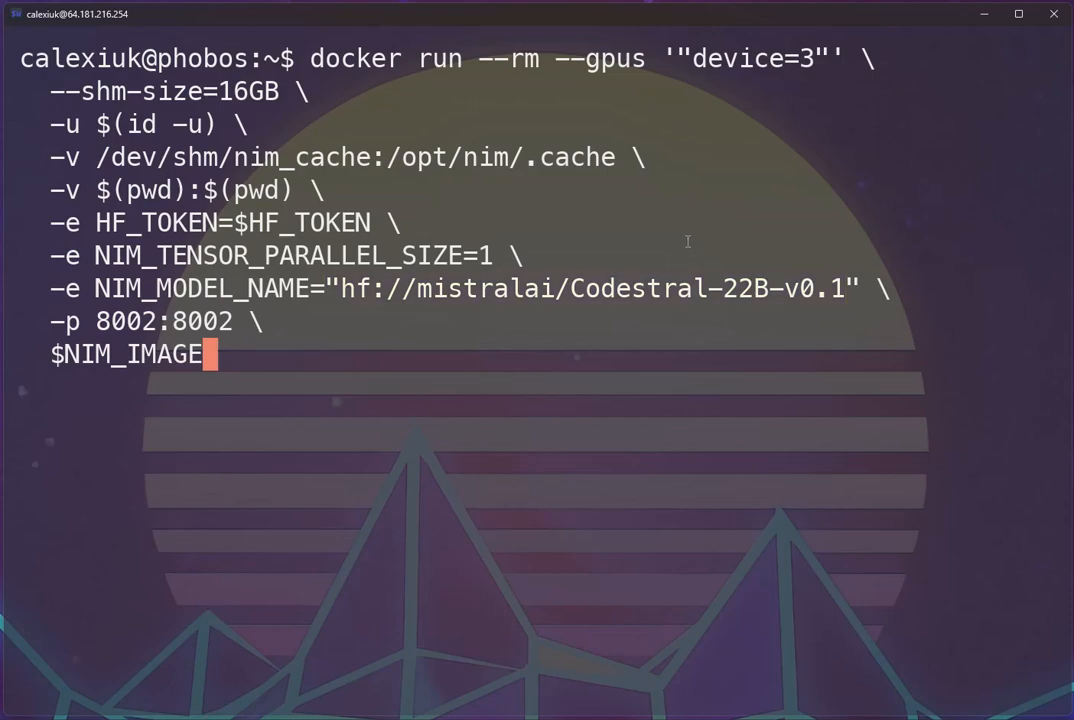
mouse_move(228, 316)
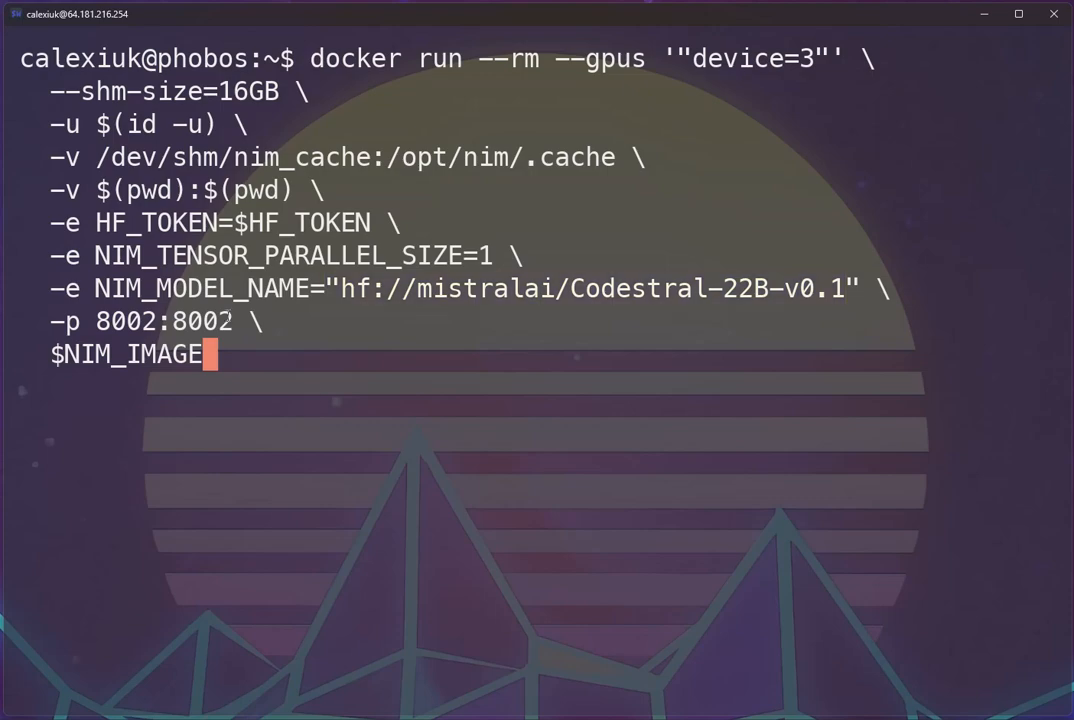
mouse_move(236, 356)
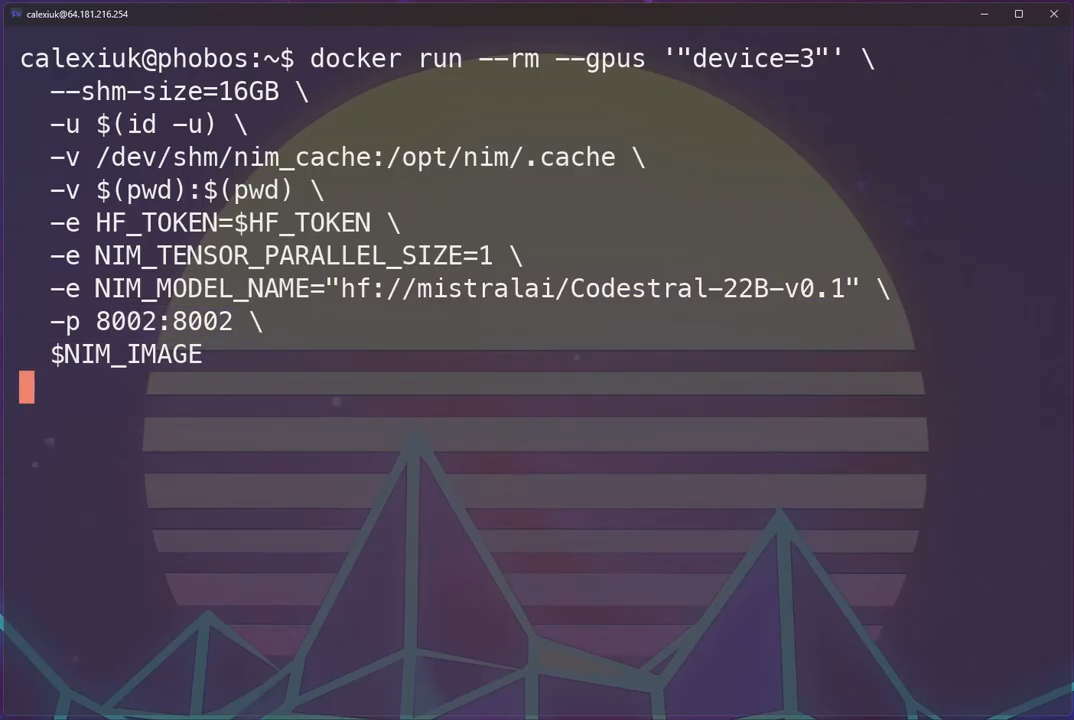
- Launch the Codestral NIM container and follow the vLLM weight-loading log
key(Return)
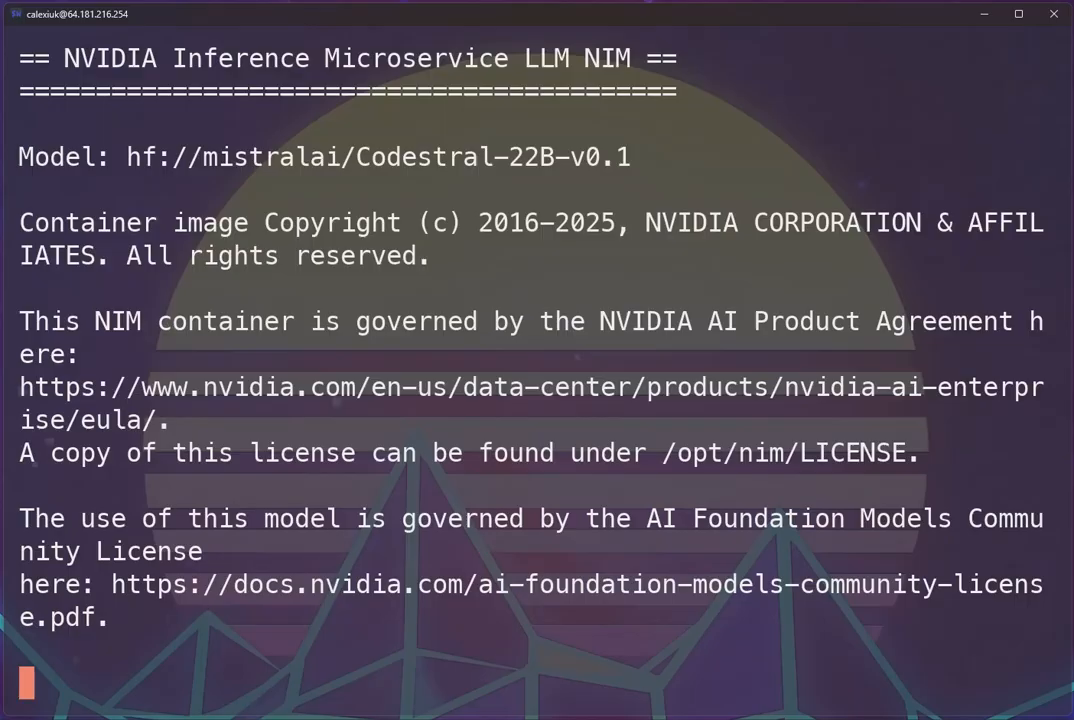
scroll(down, 3)
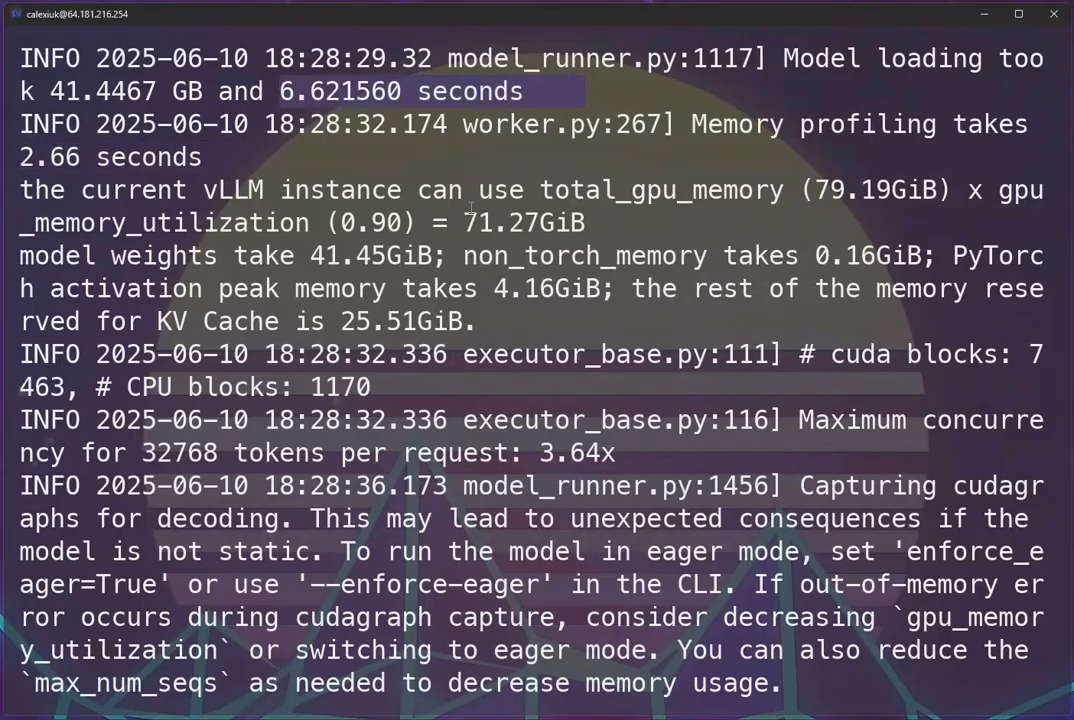
scroll(down, 3)
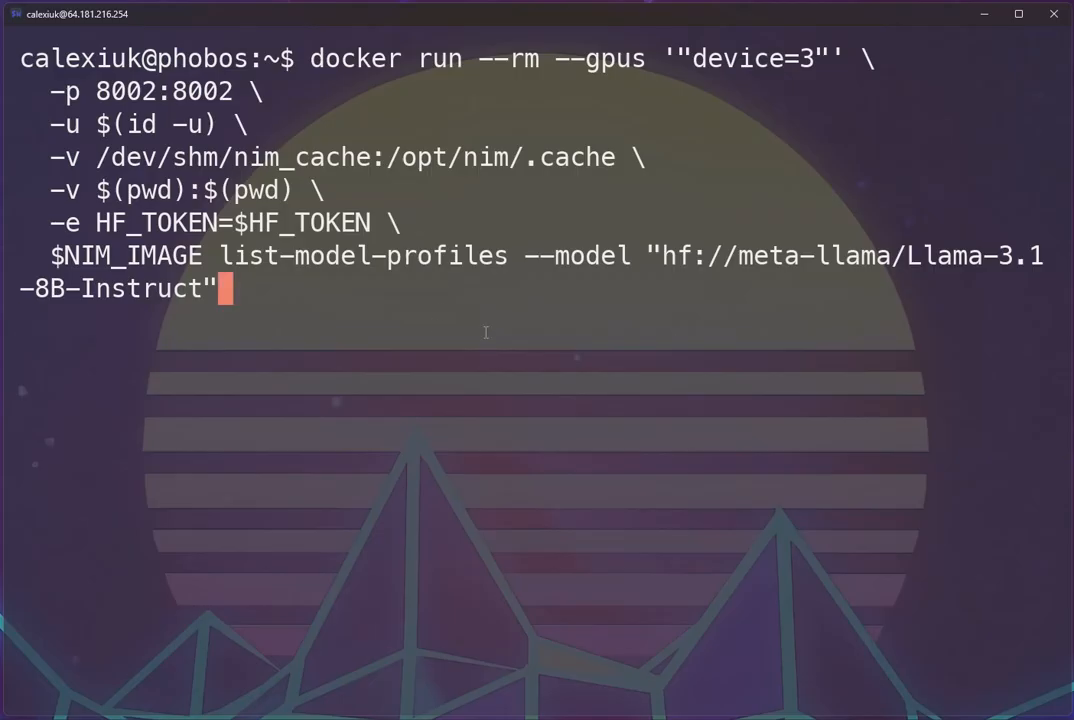
mouse_move(132, 280)
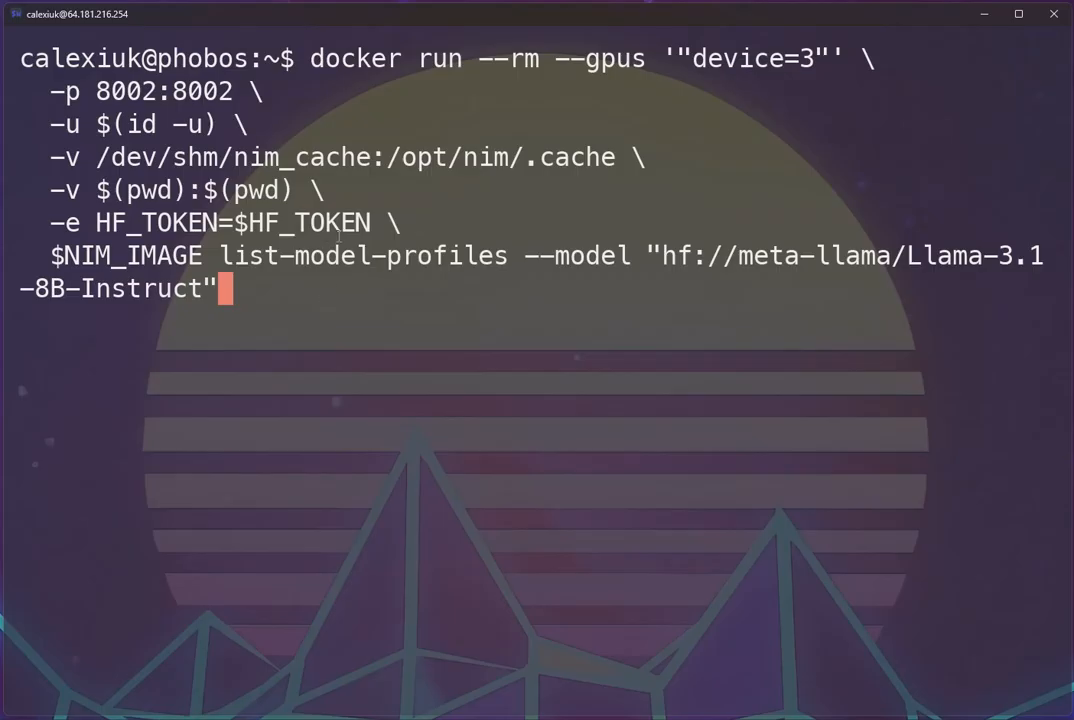
mouse_move(772, 86)
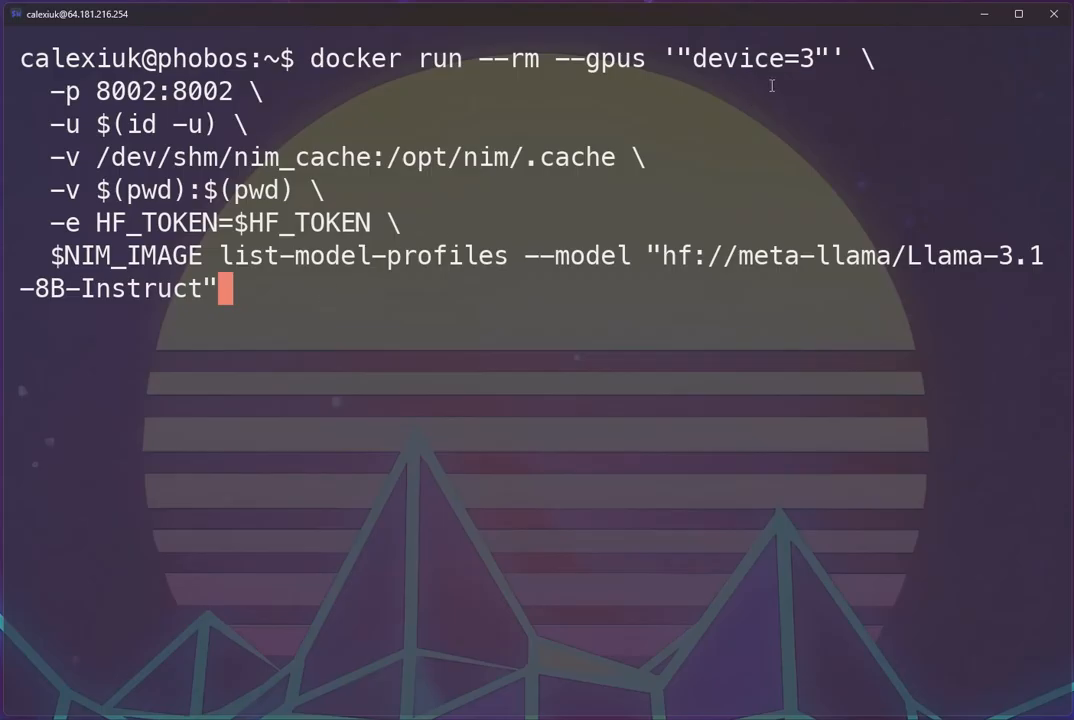
mouse_move(338, 108)
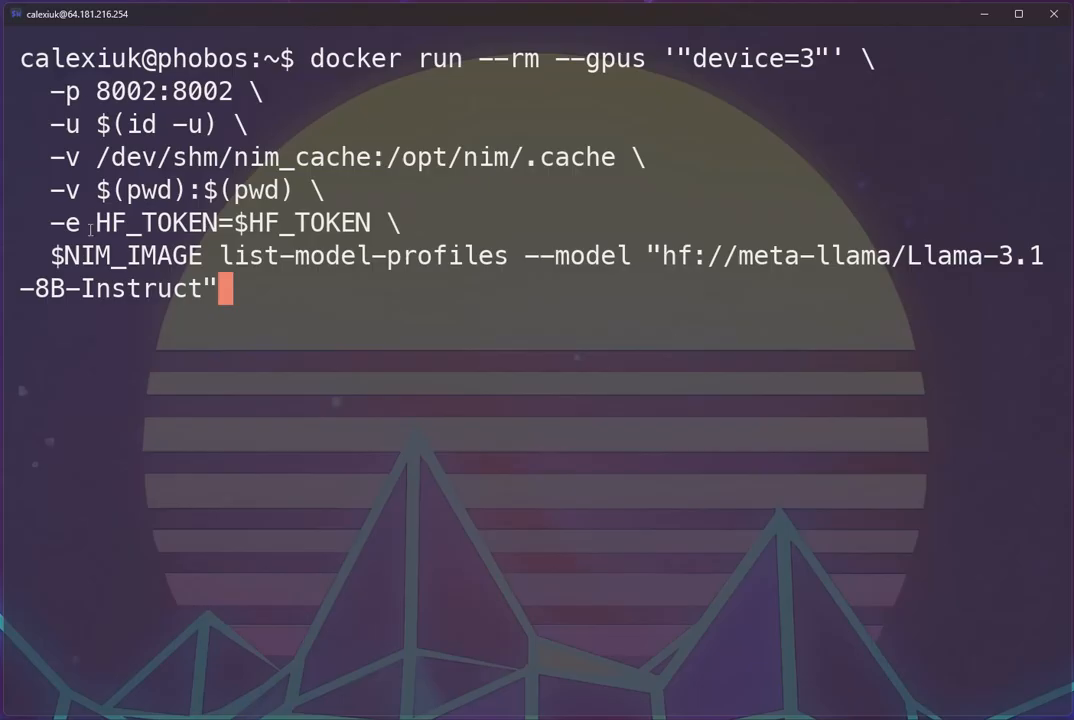
mouse_move(220, 256)
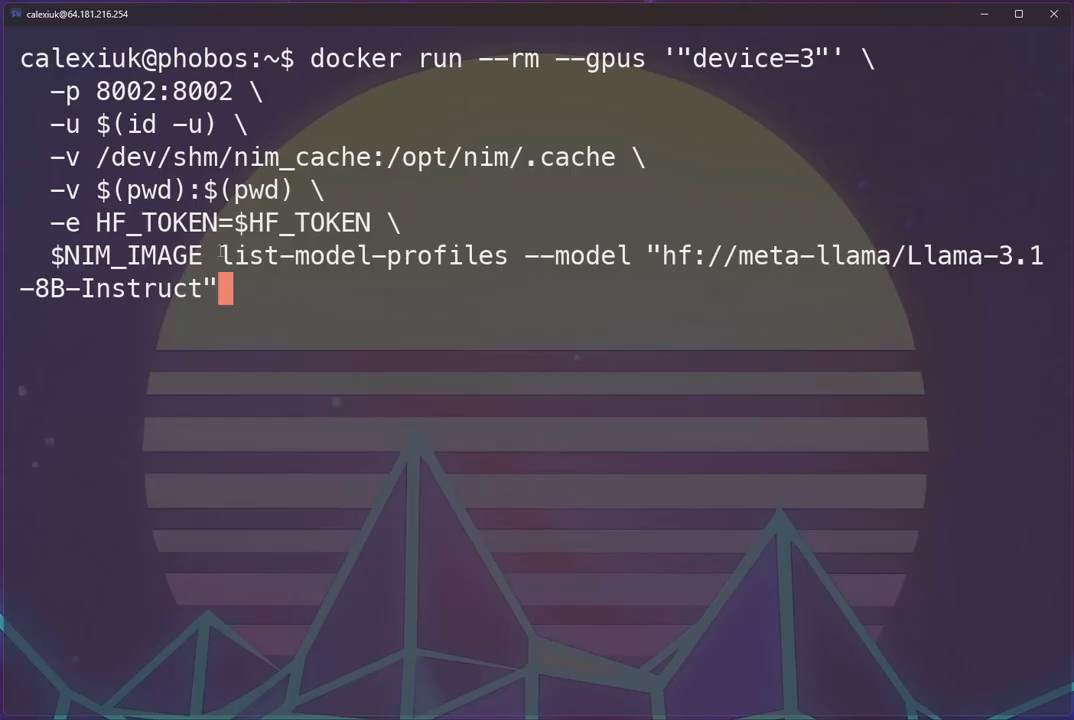
- Highlight the list-model-profiles subcommand in the Llama-3.1-8B-Instruct docker command
double_click(364, 256)
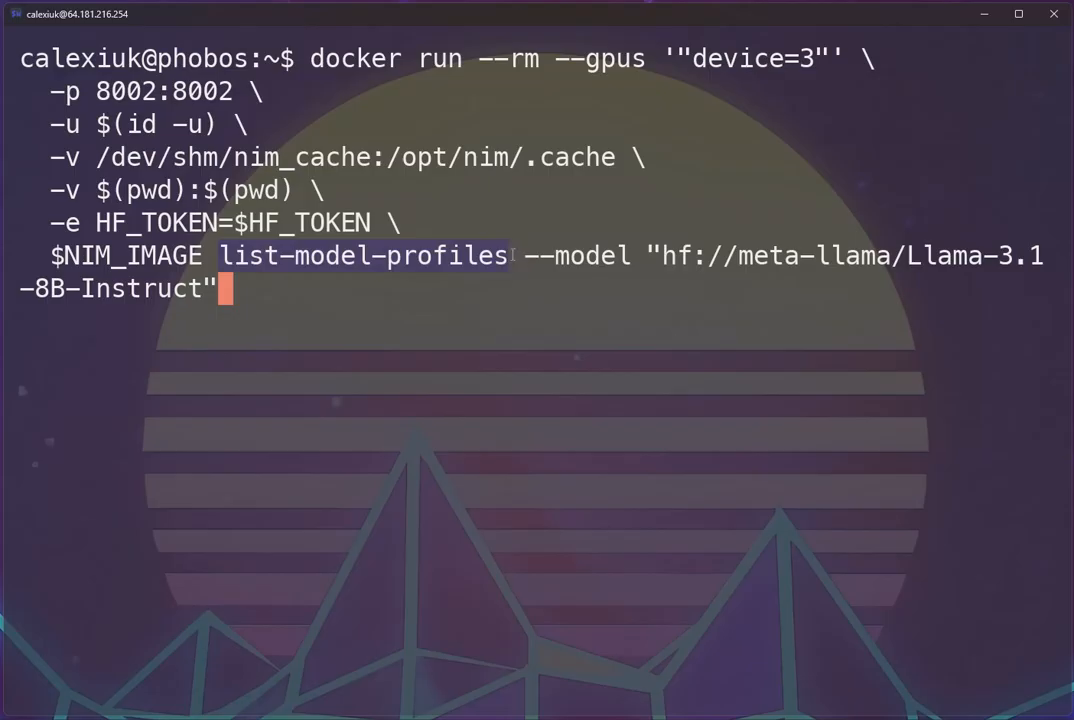
mouse_move(532, 264)
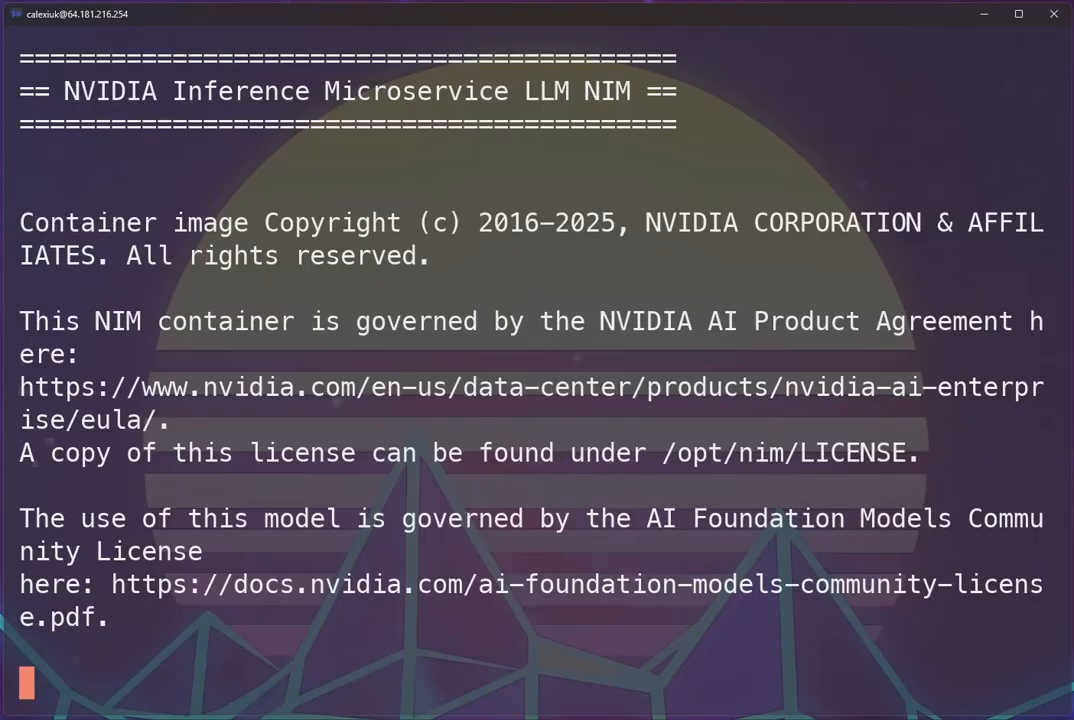
- Scroll to the MODEL PROFILES section listing vllm, tensorrt_llm, sglang and LoRA profiles
scroll(down, 3)
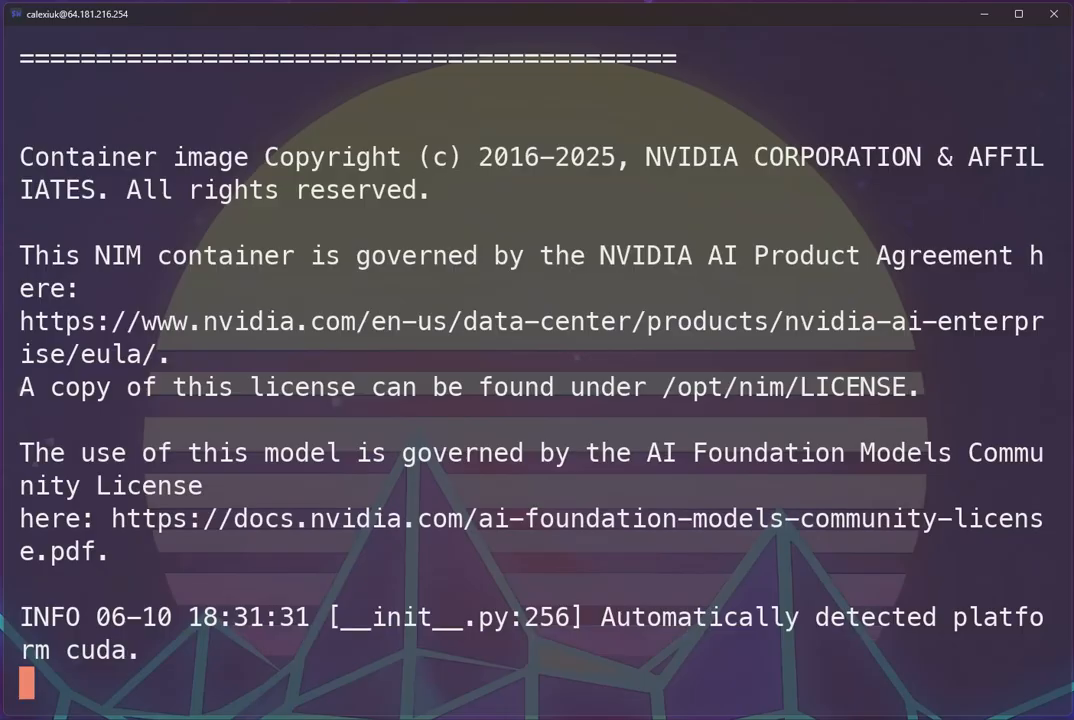
scroll(down, 3)
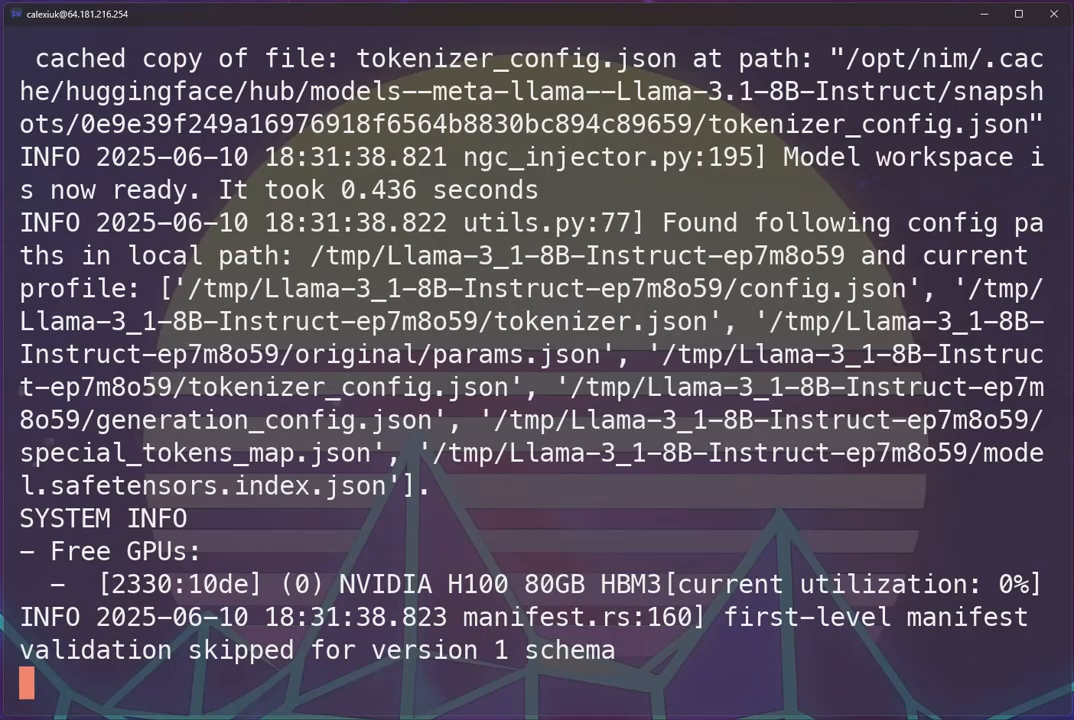
scroll(down, 3)
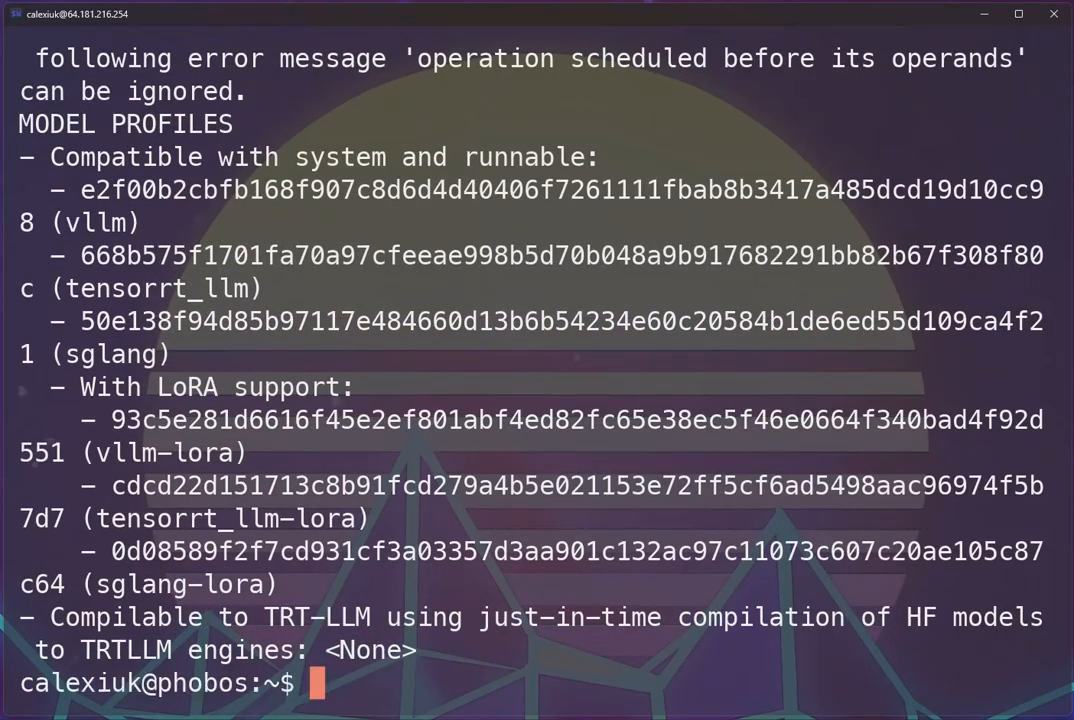
- Review the profile list, then clear the terminal screen
double_click(104, 222)
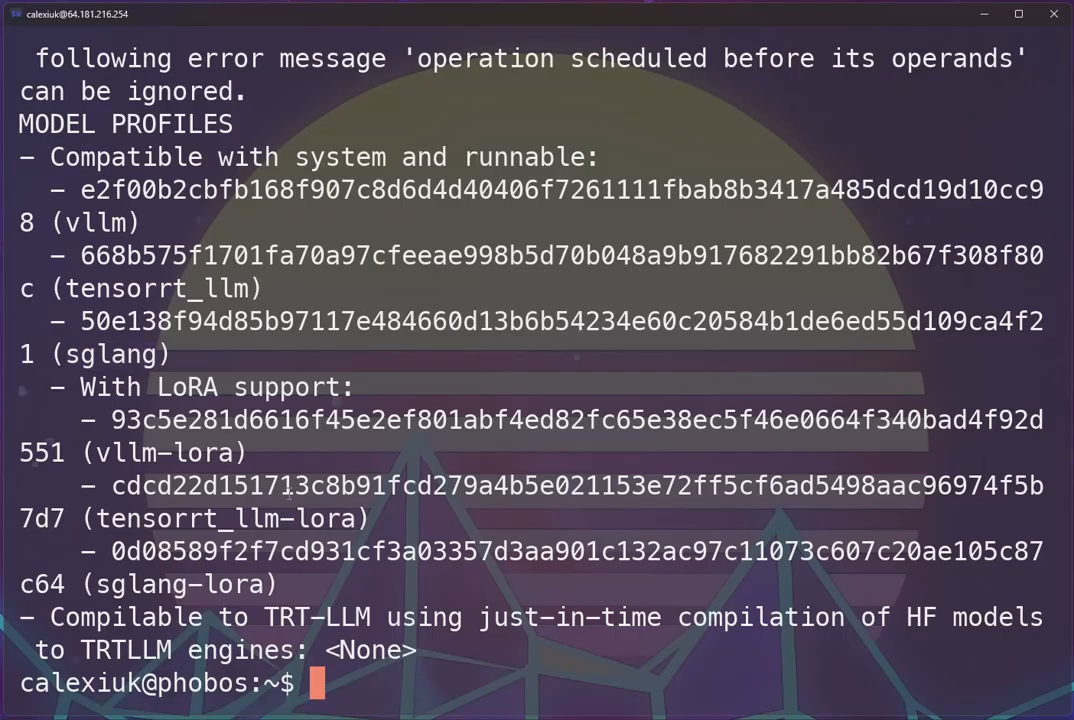
mouse_move(508, 654)
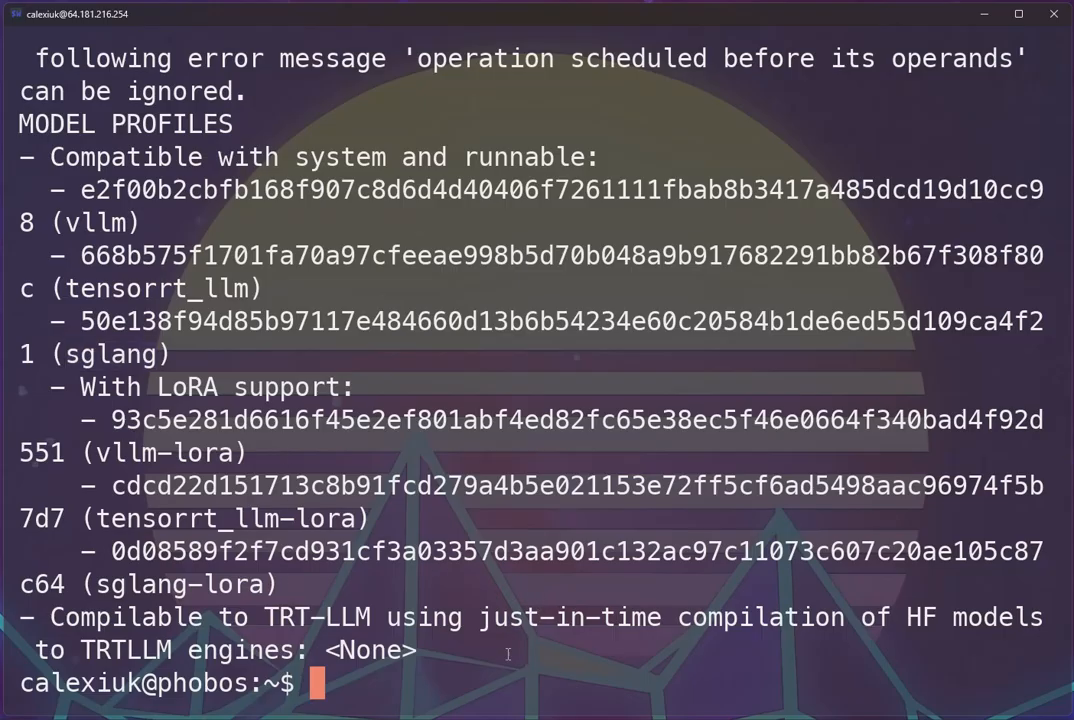
mouse_move(500, 640)
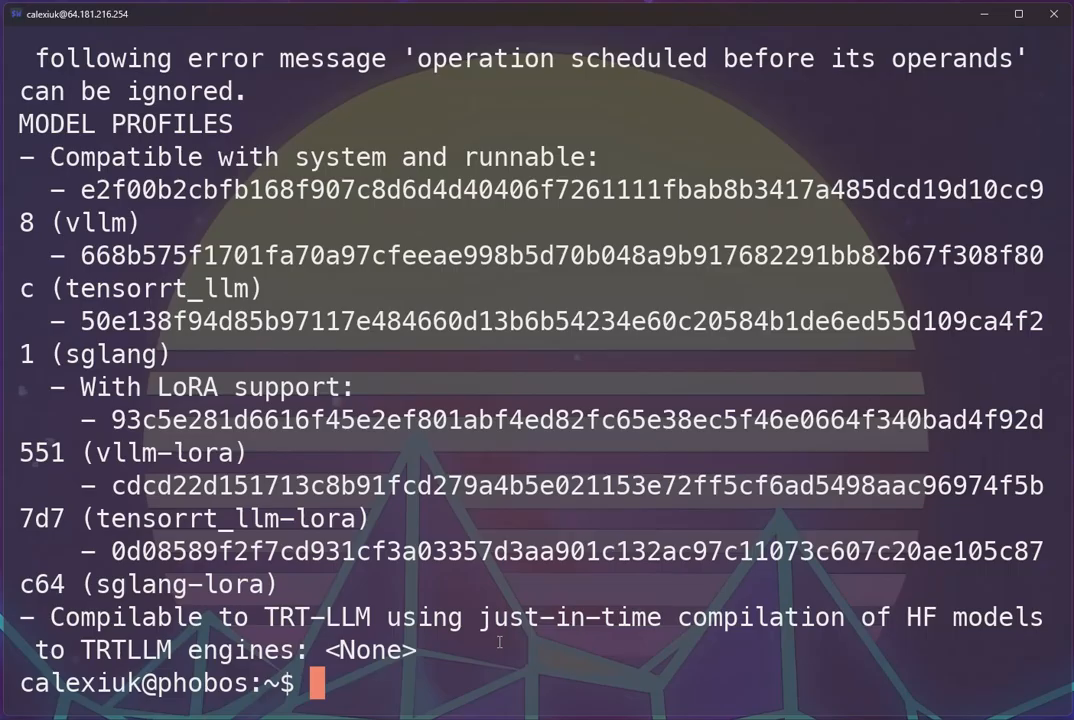
text(clea)
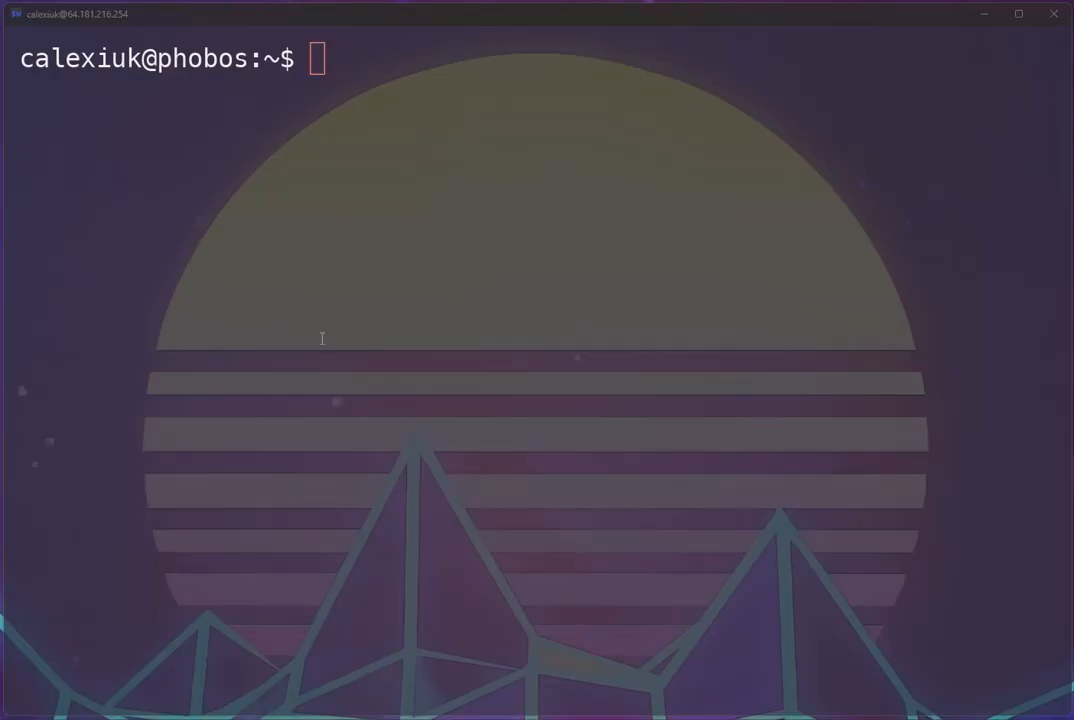
- Run docker list-model-profiles for hf://lmms-lab/llama3-llava-next-8b on GPU 3
text(docker run --rm --gpus '"device=3"' \)
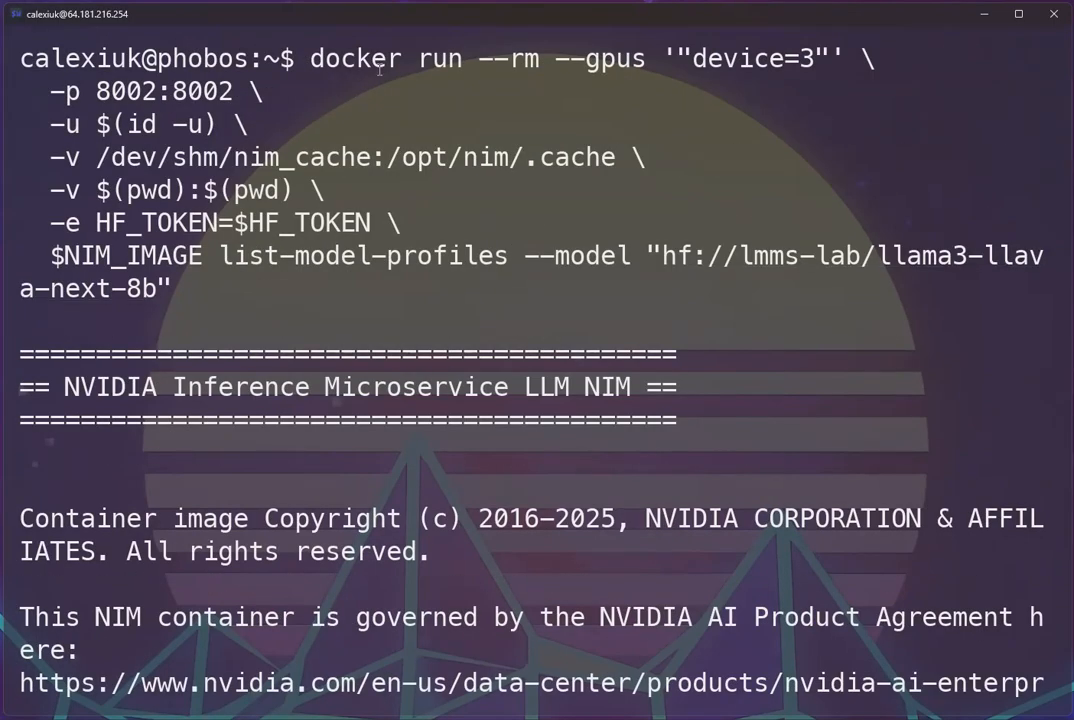
mouse_move(230, 260)
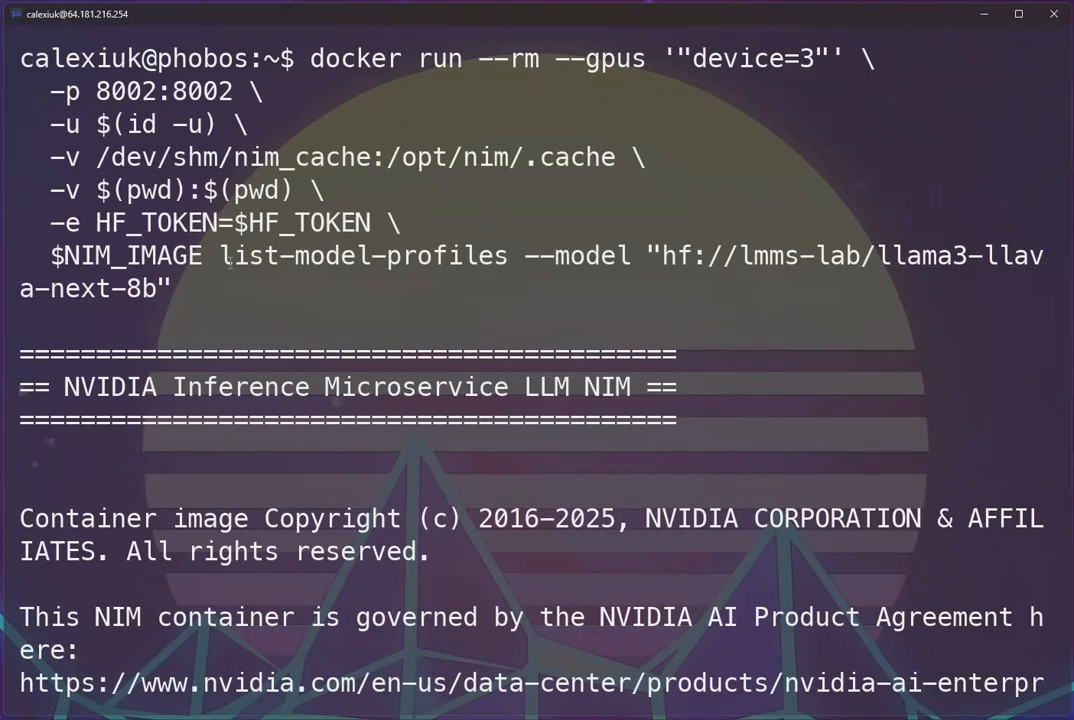
double_click(364, 256)
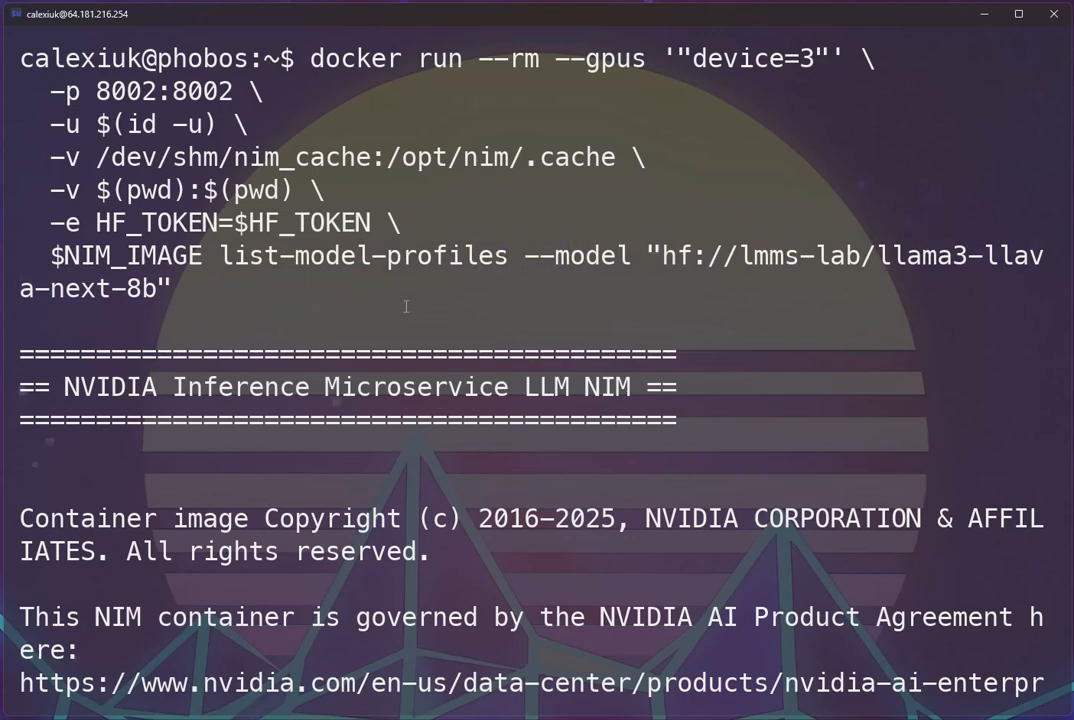
scroll(down, 3)
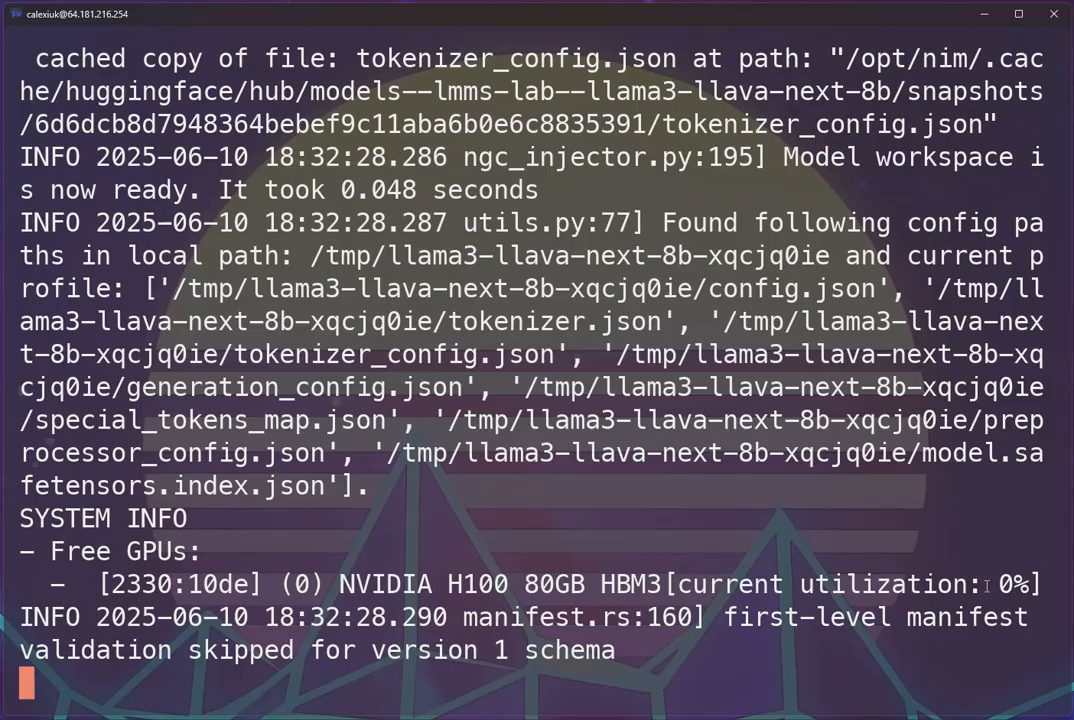
- View the sglang-only profile list, then export MODEL=hf://Qwen/Qwen2.5-14B-Instruct-AWQ
scroll(down, 3)
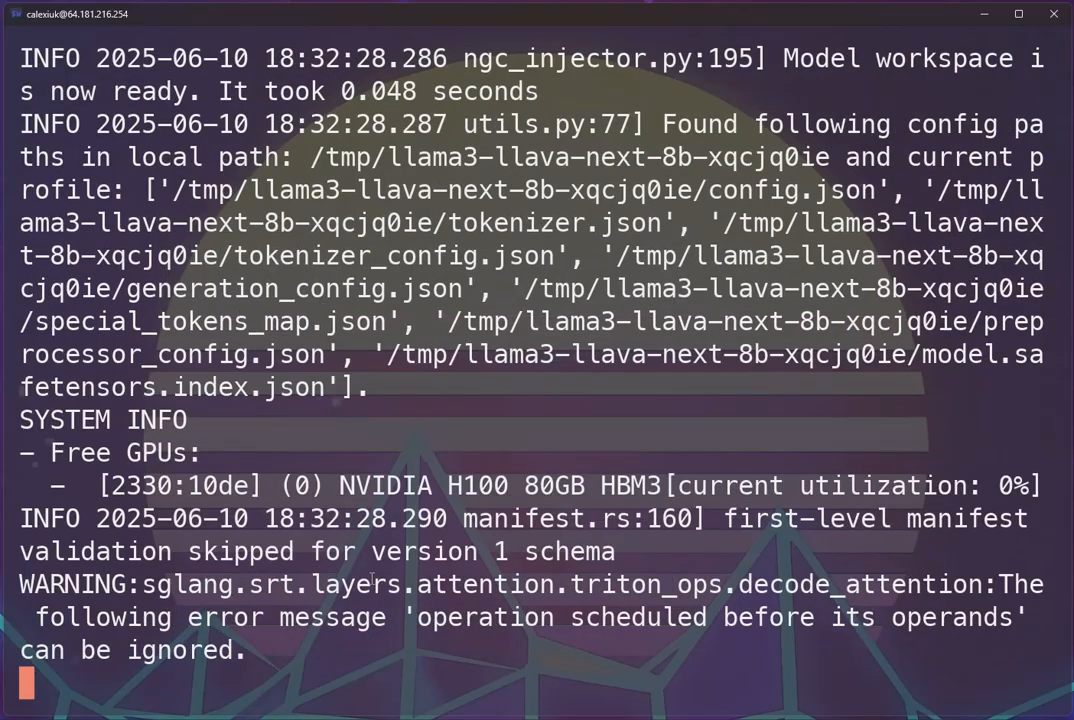
scroll(down, 3)
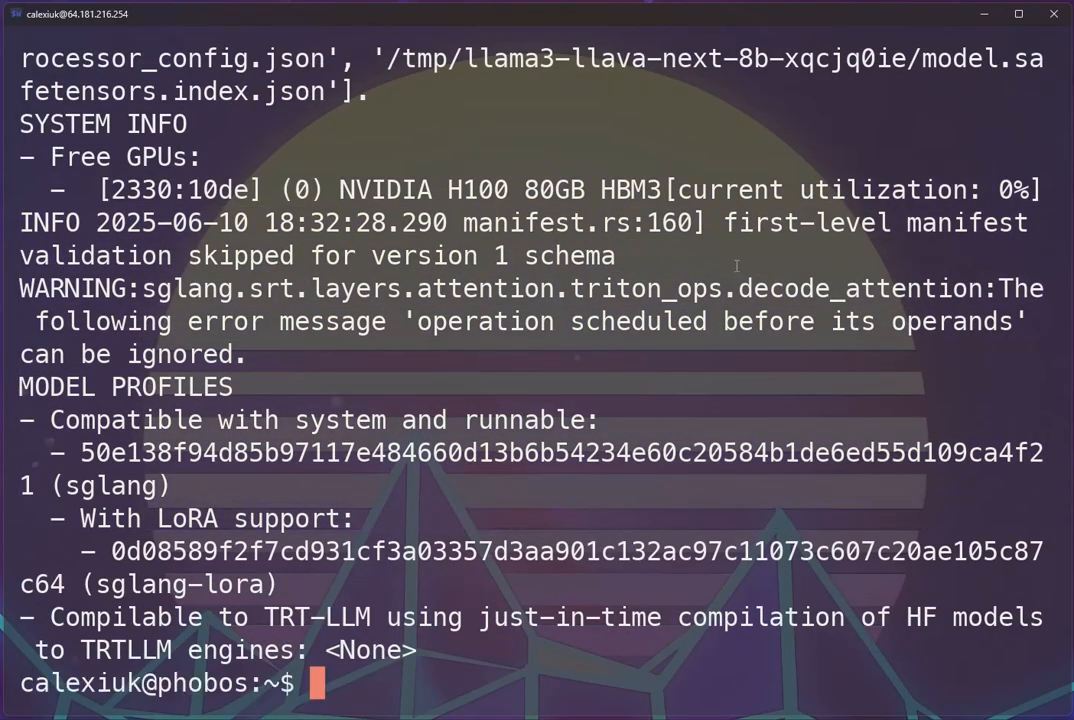
mouse_move(646, 358)
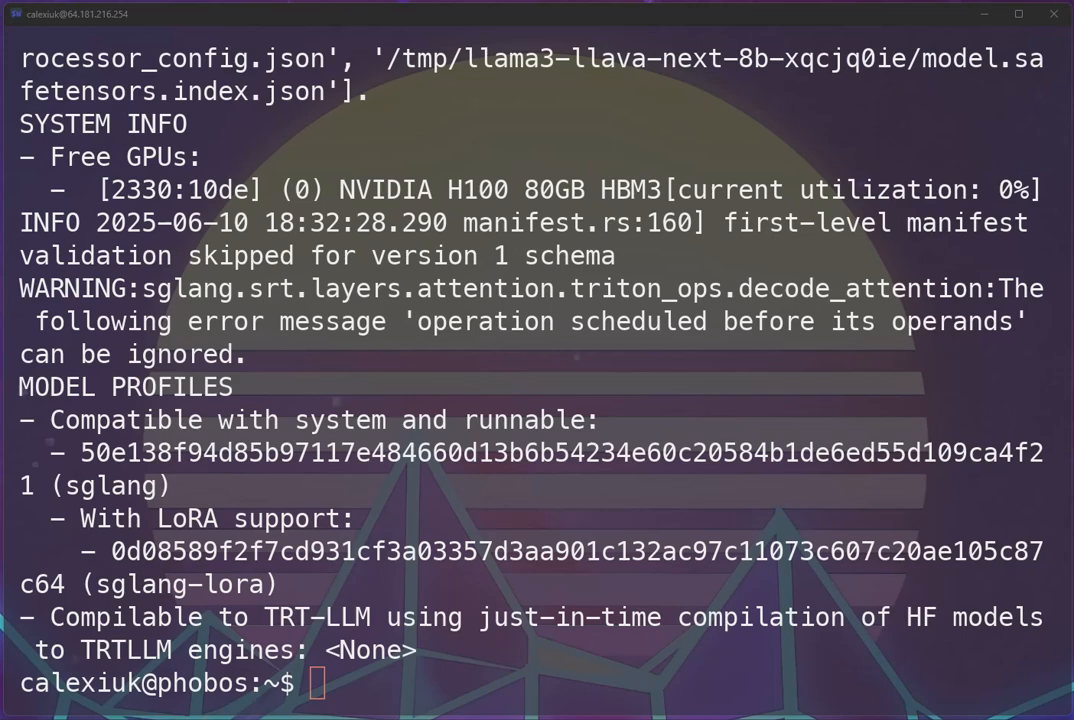
text(export MODEL="hf://Qwen/Qwen2.5-14B-Instruct-AWQ)
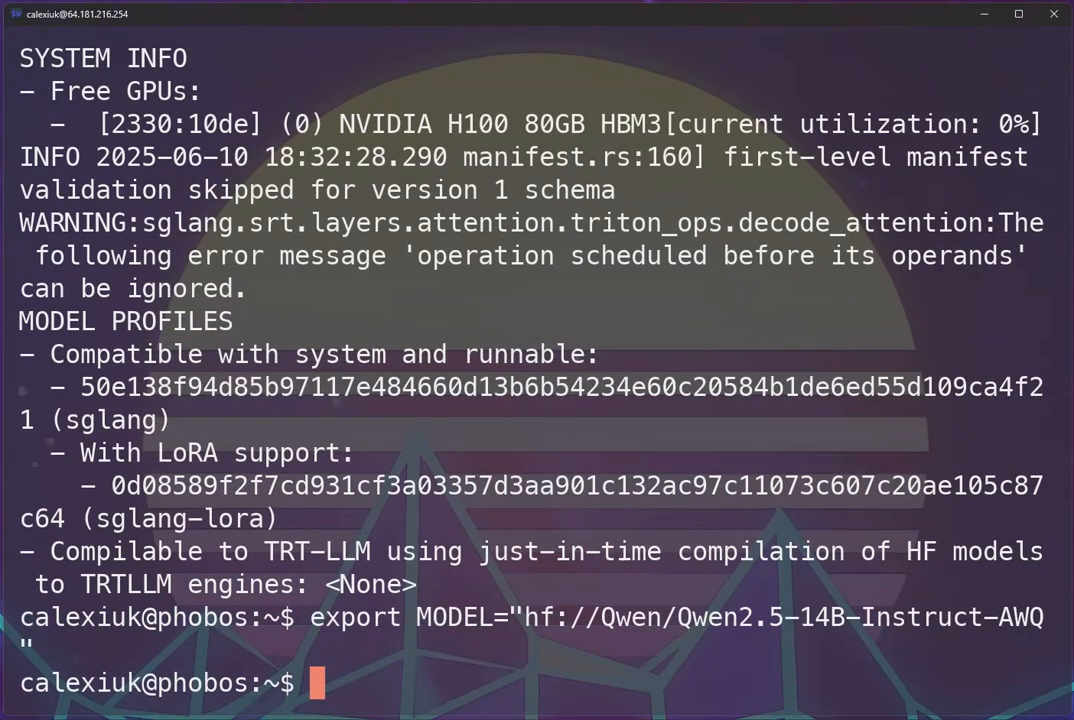
mouse_move(506, 640)
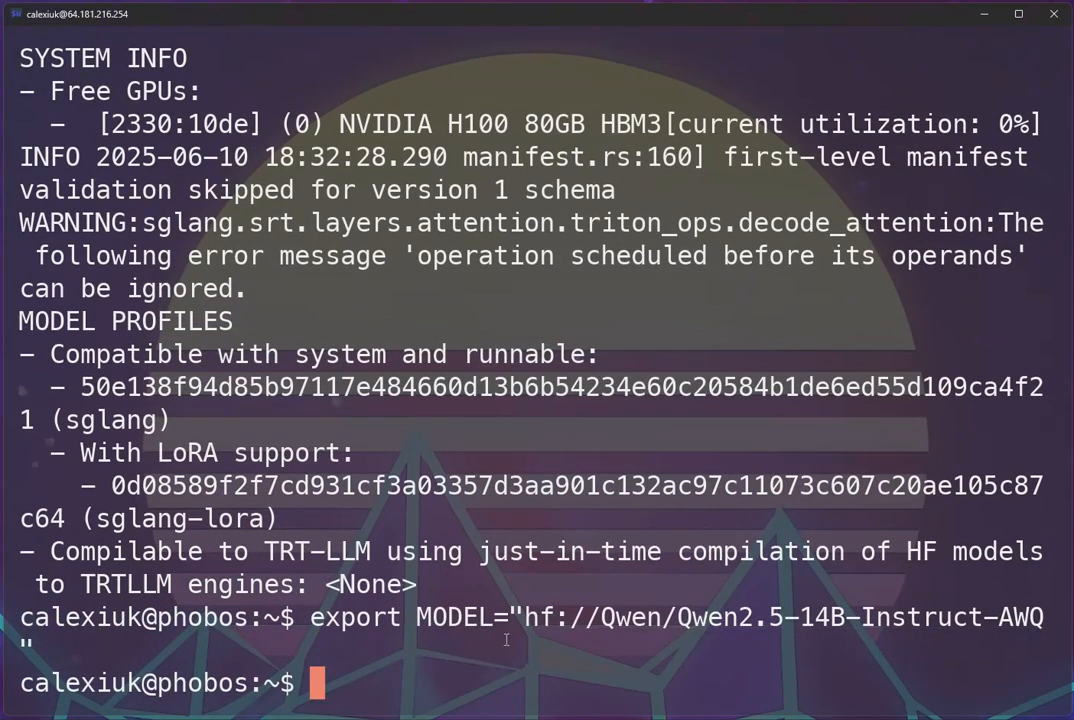
mouse_move(708, 624)
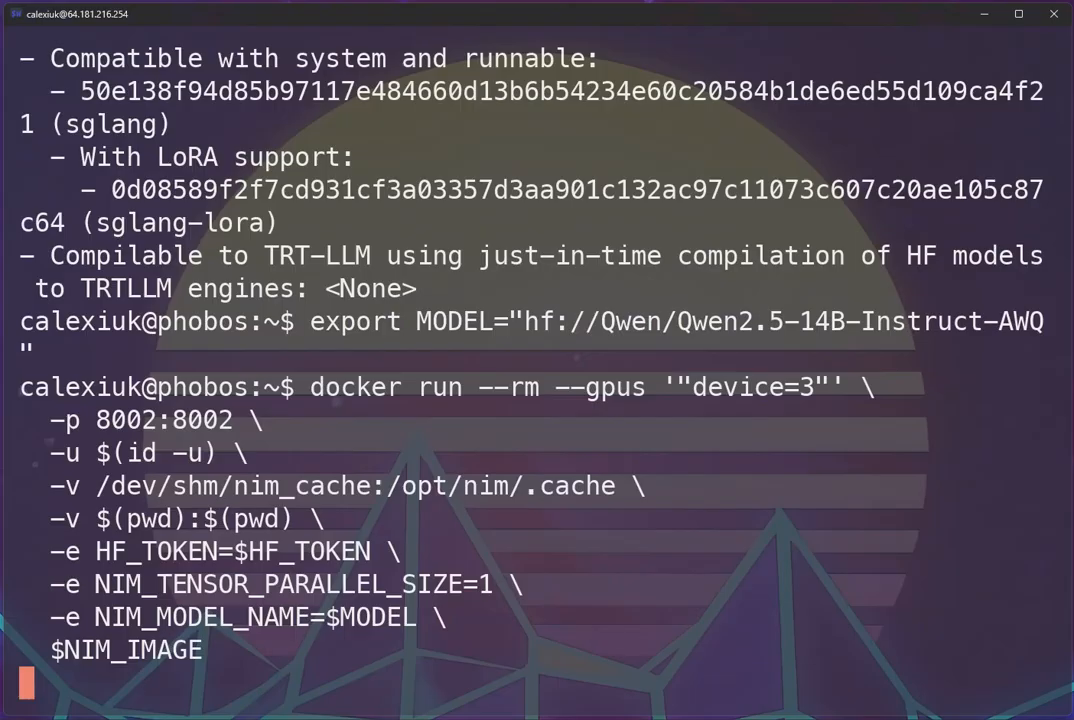
- Launch the docker run serving $MODEL with NIM_TENSOR_PARALLEL_SIZE=1 on port 8002
key(Return)
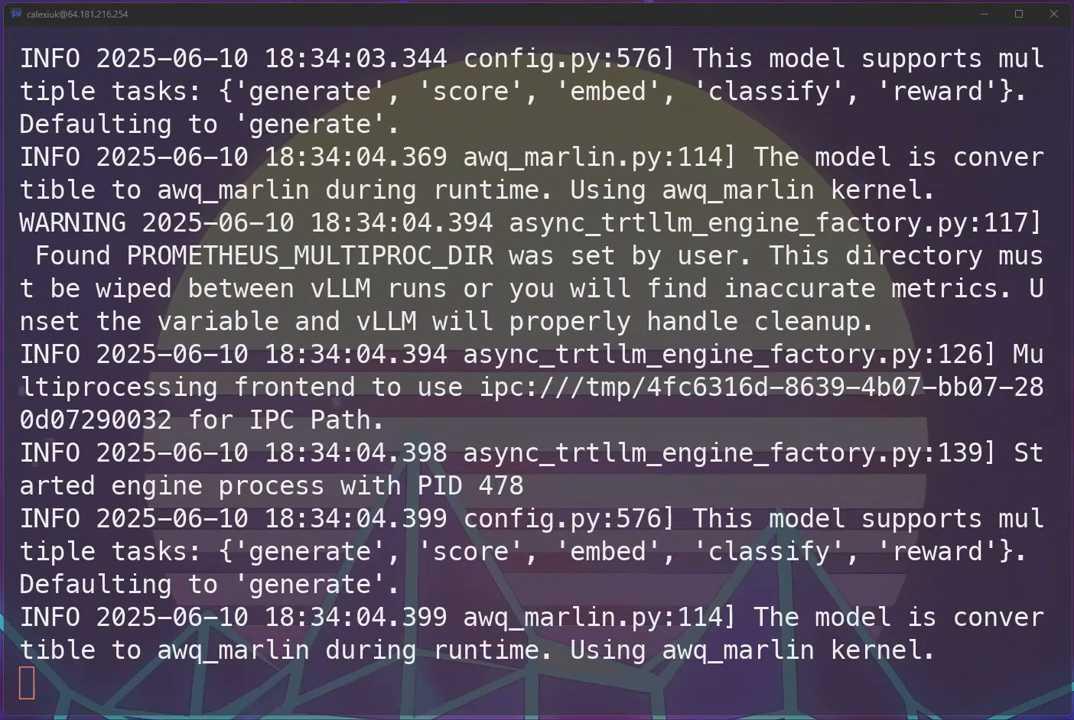
- Follow the Qwen AWQ engine startup log down to the streaming chat request
scroll(down, 3)
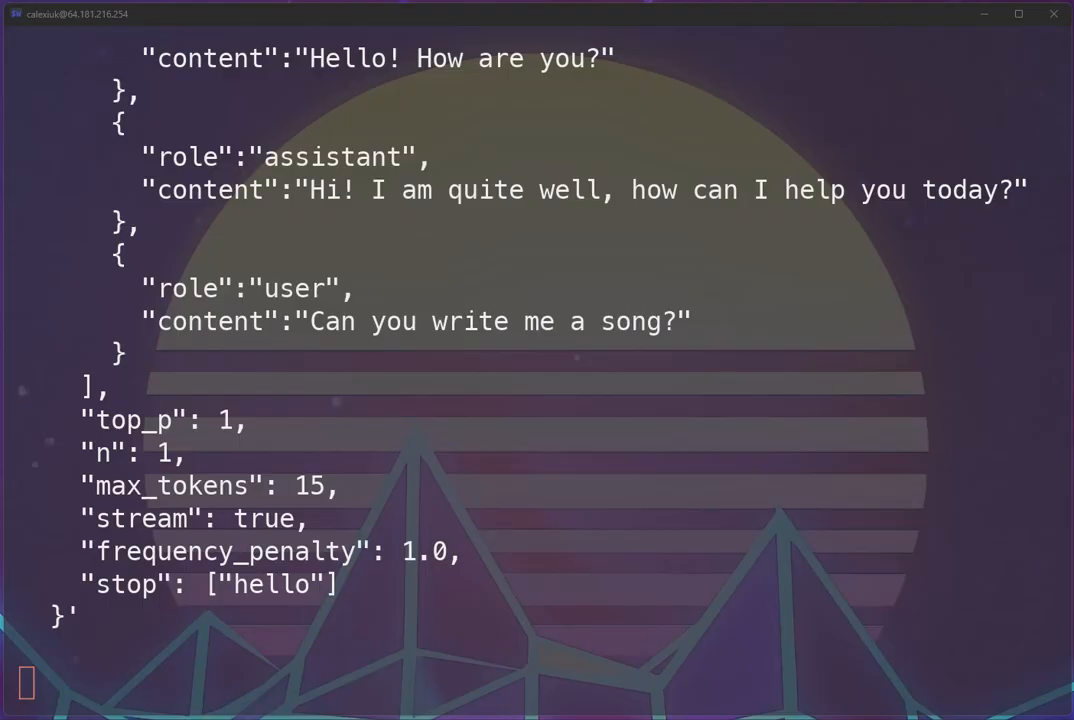
- Scroll through the server metrics log as generation throughput drops back to zero
scroll(down, 3)
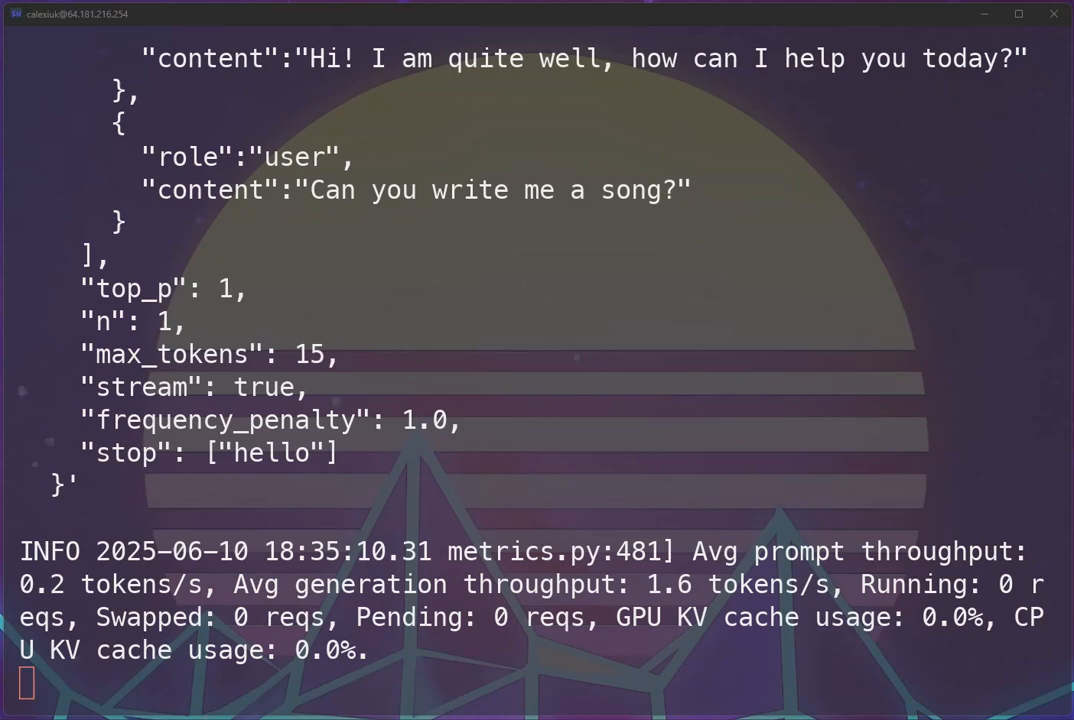
scroll(down, 3)
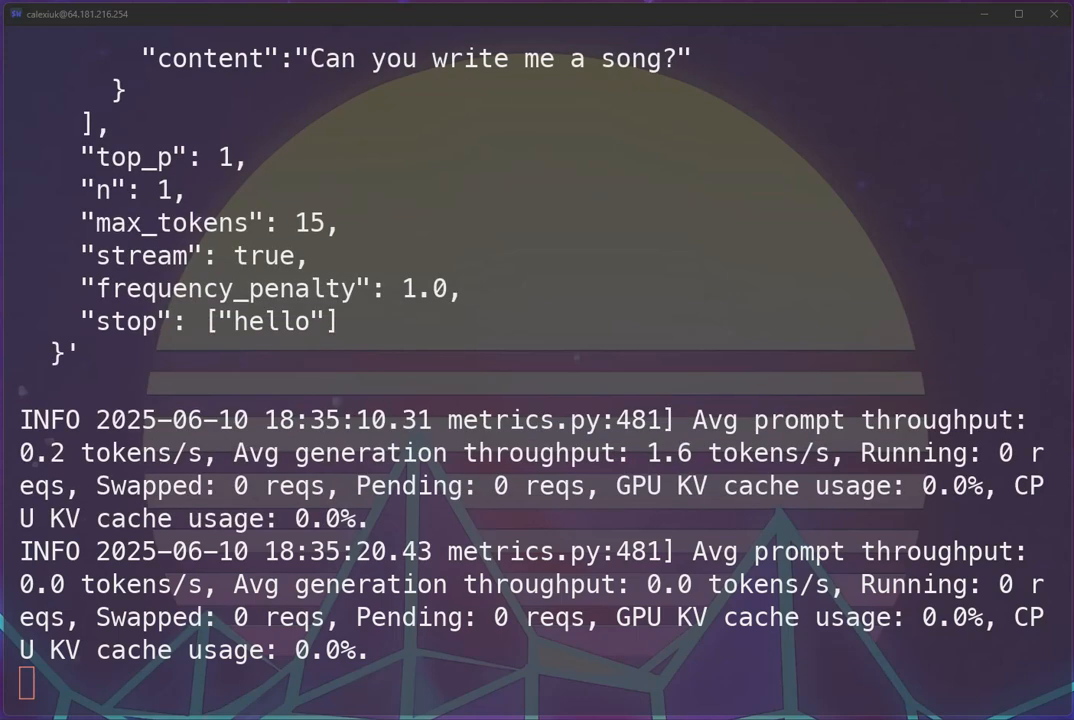